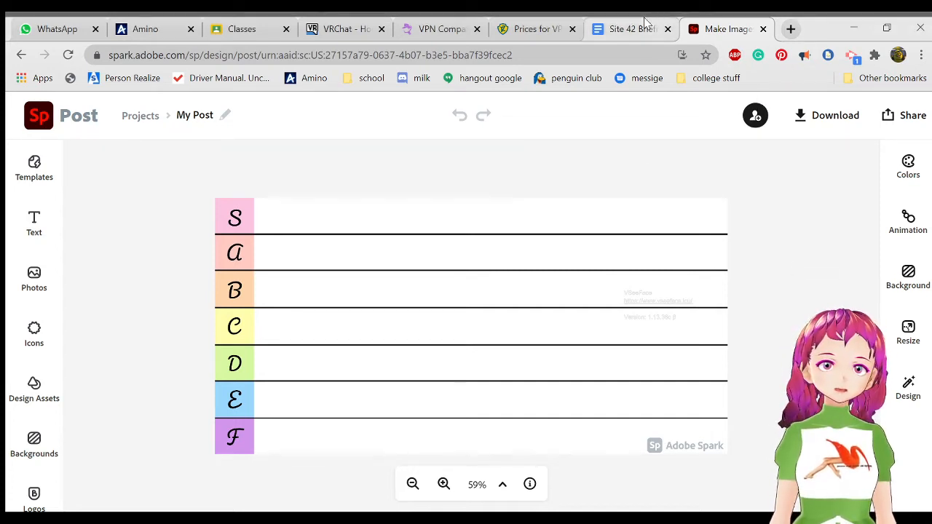
- Remove the stray space after the briefing document's title and return to the tier list design
left_click(626, 29)
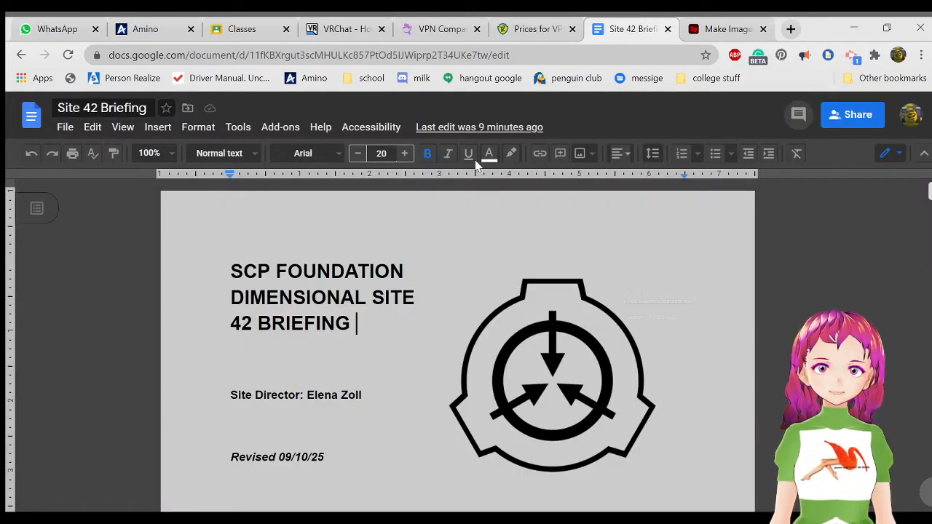
key("Backspace")
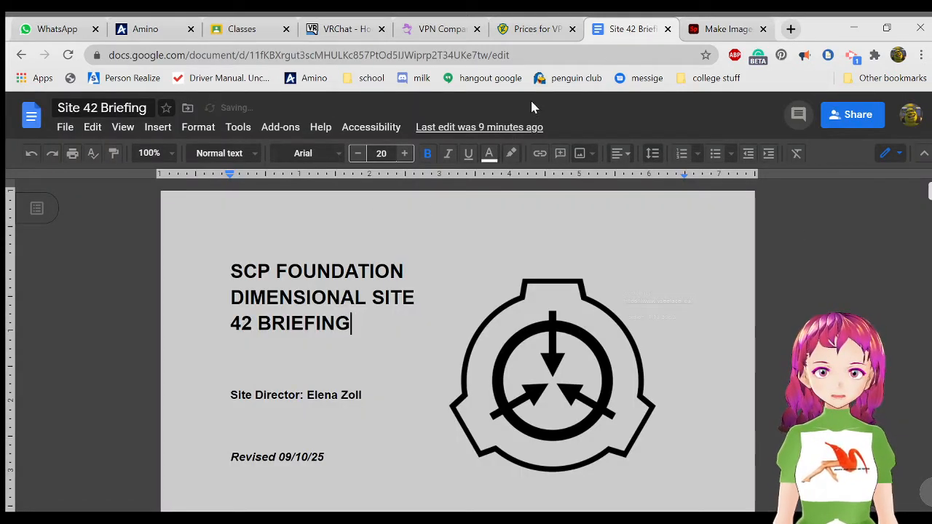
left_click(726, 29)
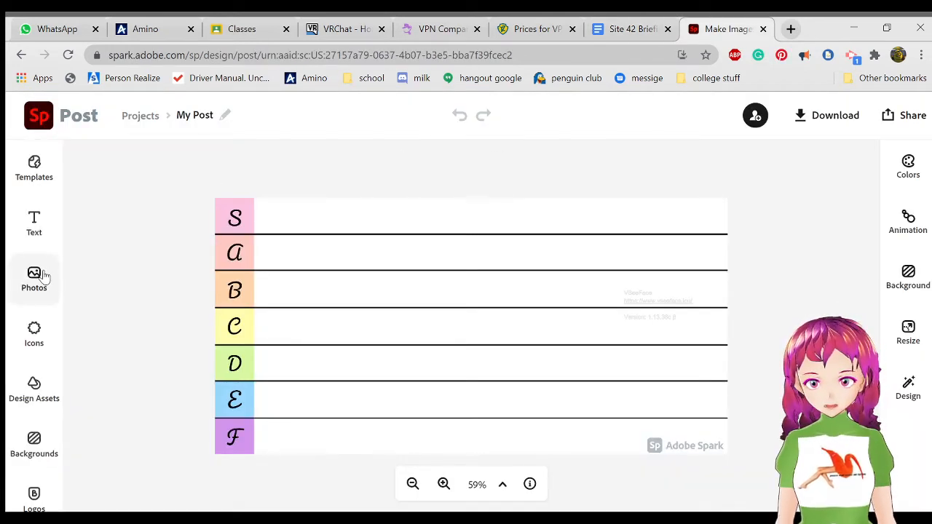
left_click(33, 280)
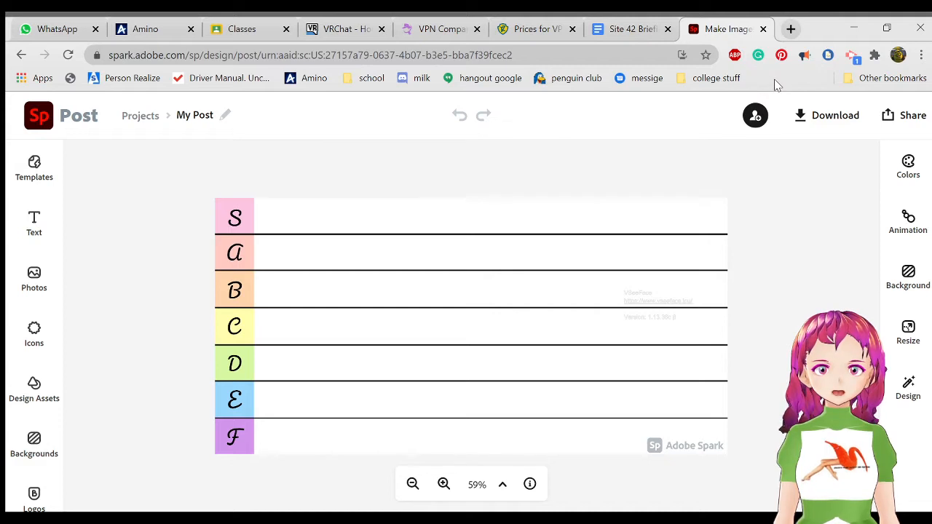
mouse_move(787, 242)
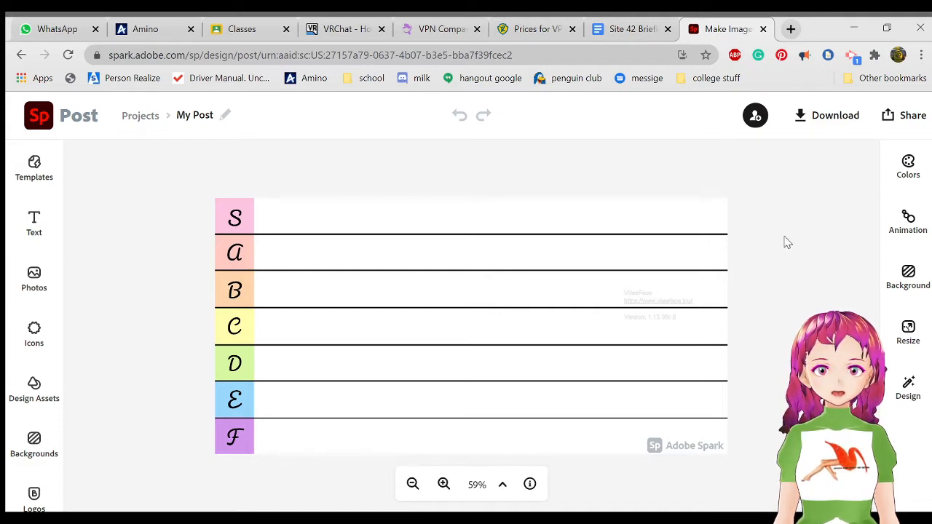
mouse_move(775, 238)
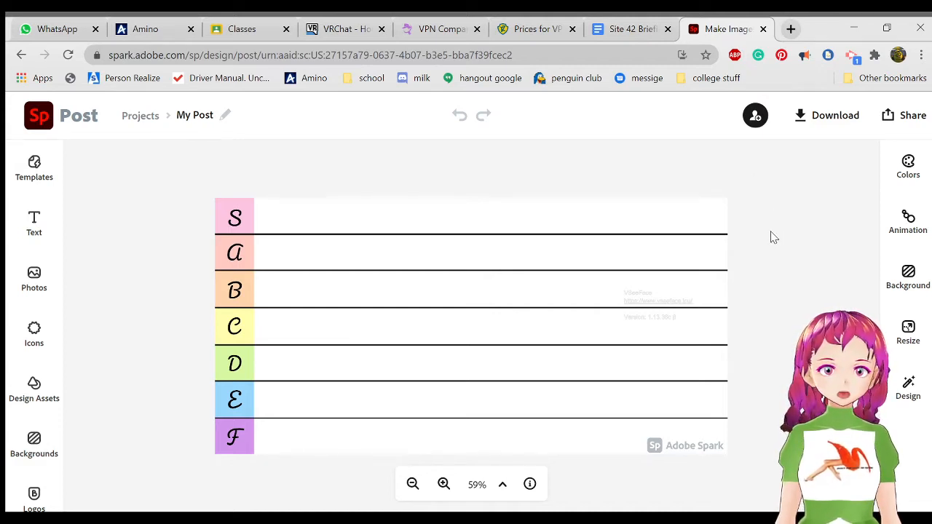
mouse_move(166, 263)
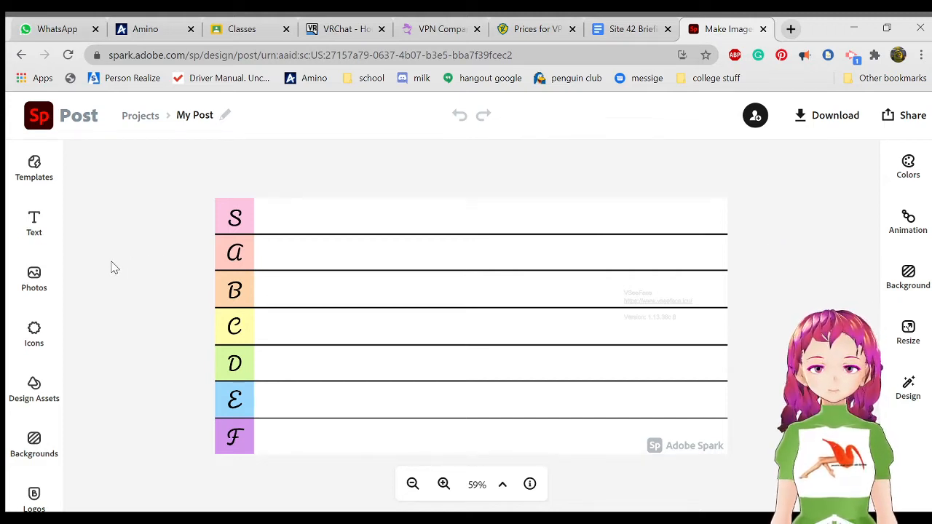
mouse_move(76, 266)
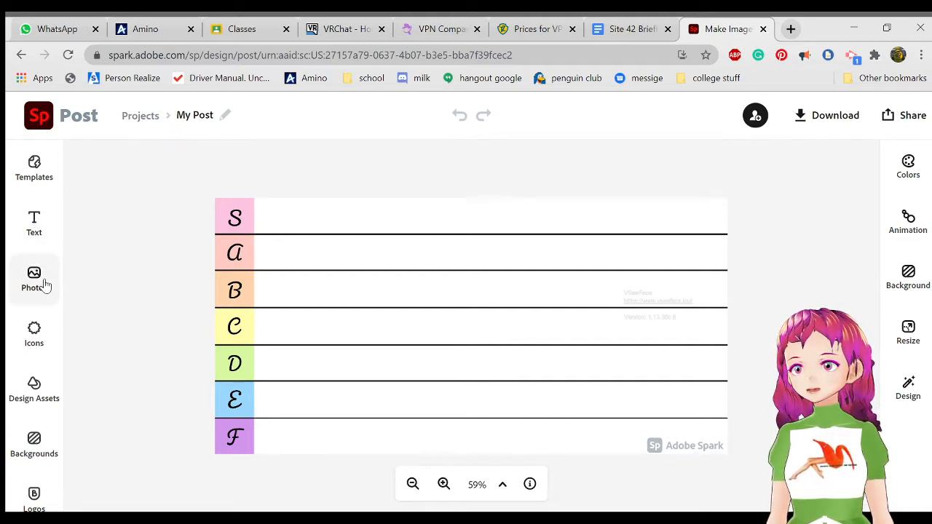
- Upload the cartoon show image and shrink it to a small thumbnail in the A row
left_click(34, 280)
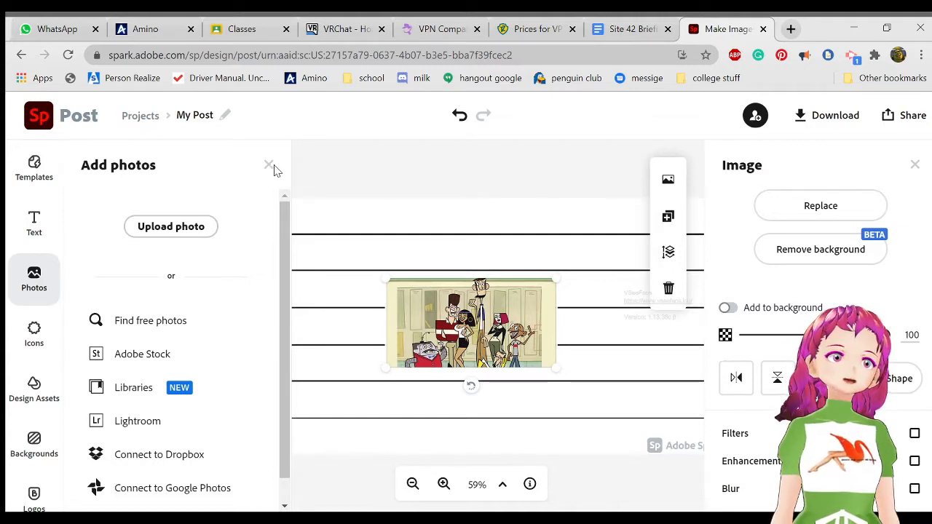
left_click(268, 165)
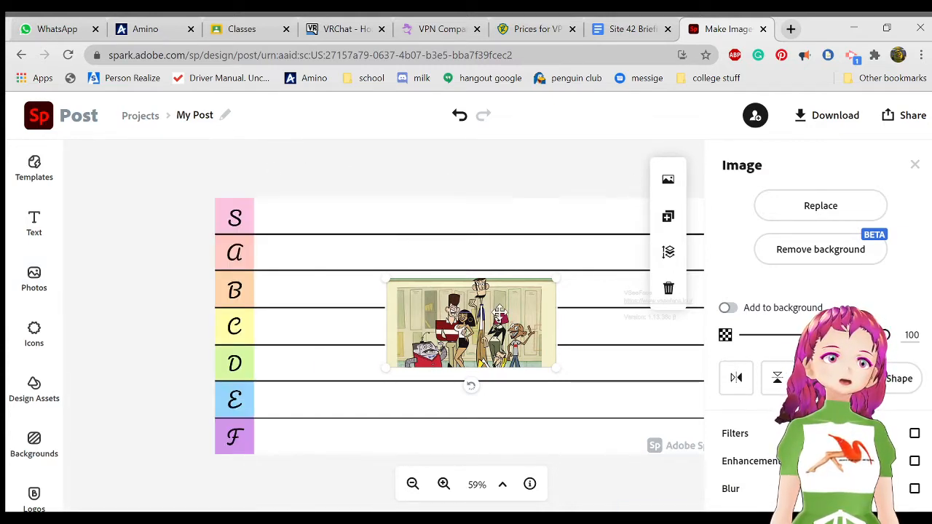
left_click_drag(470, 322, 338, 245)
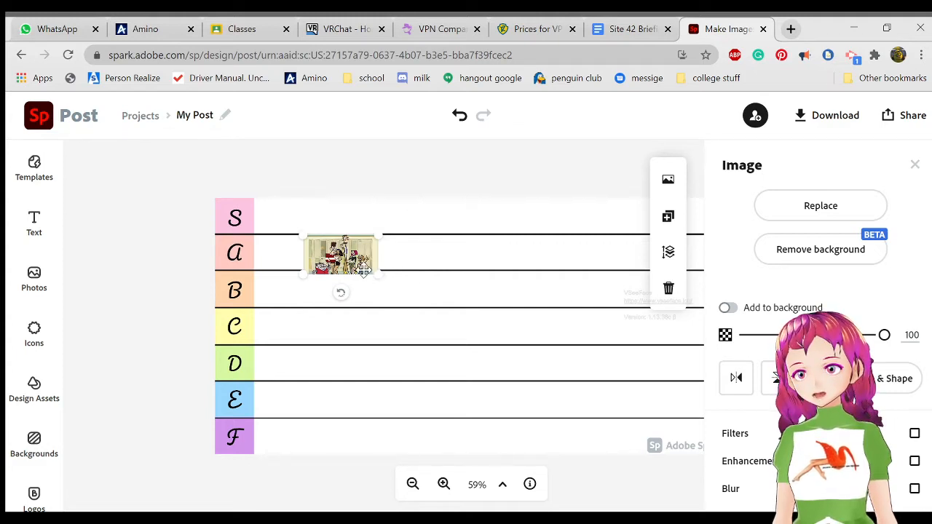
mouse_move(429, 332)
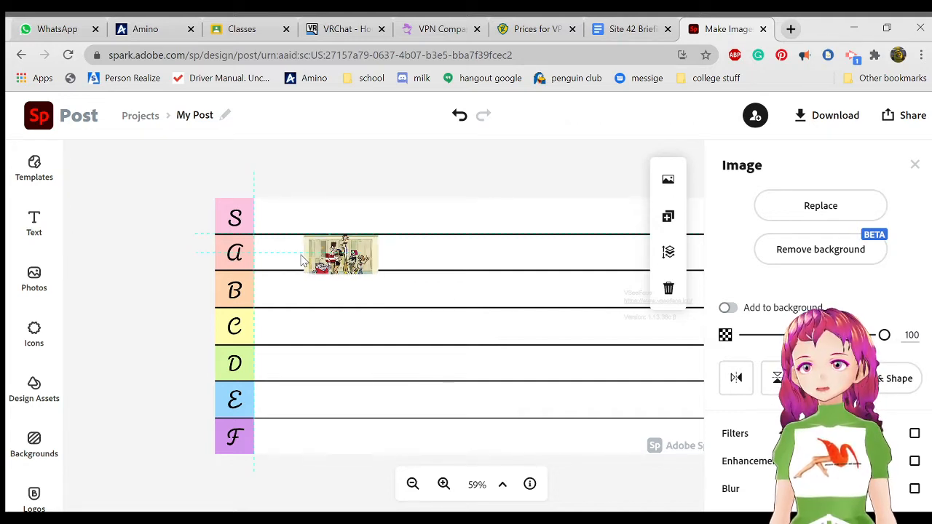
- Move the cartoon thumbnail to the start of row A beside the A label
left_click_drag(341, 254, 291, 219)
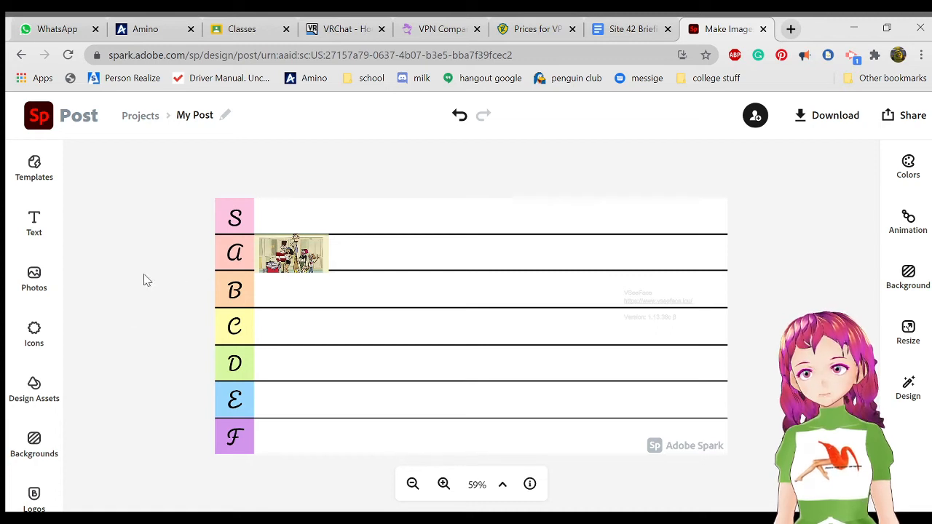
- Upload the second show poster and shrink it to a thumbnail
left_click(33, 279)
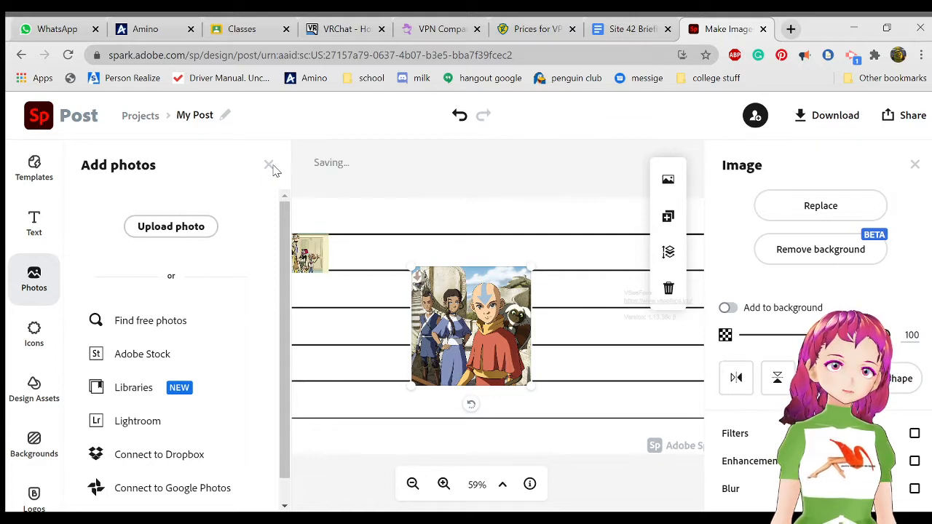
left_click(269, 165)
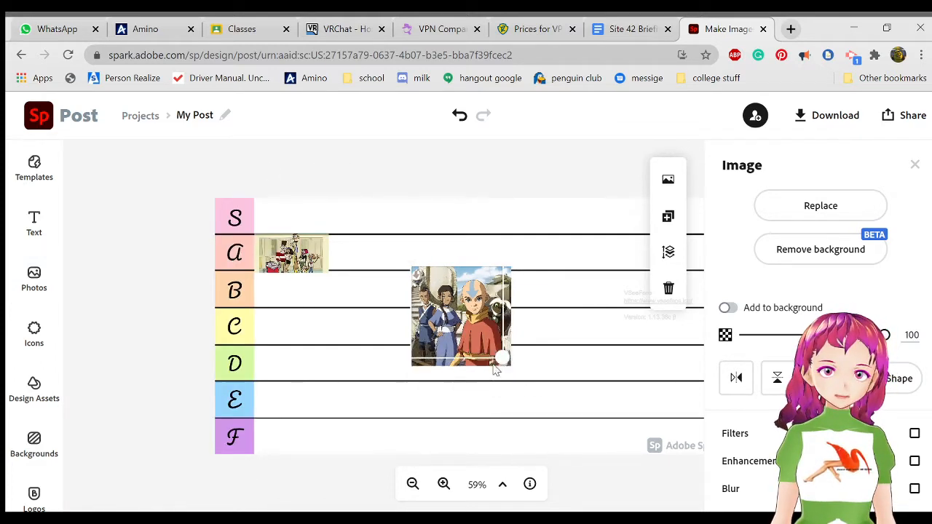
left_click_drag(503, 357, 429, 306)
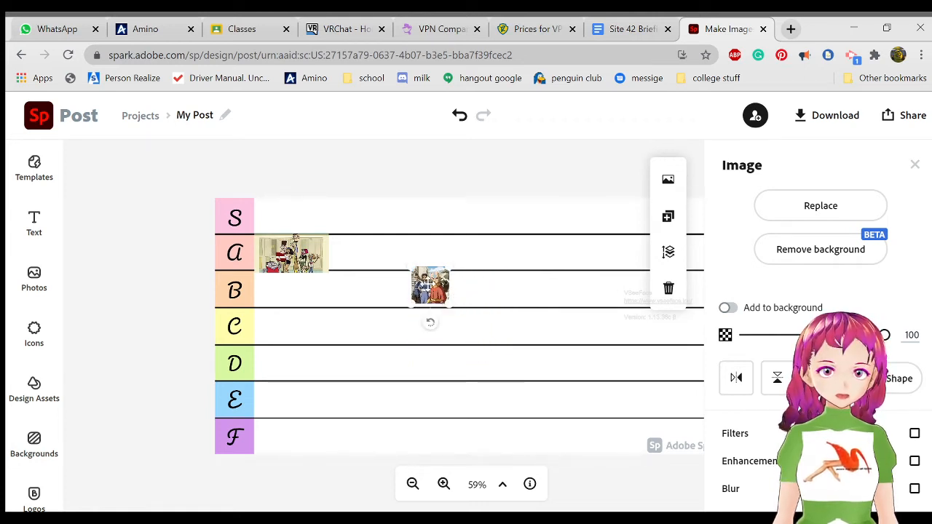
- Place the second poster at the start of the S row beside the S label
left_click_drag(430, 286, 384, 231)
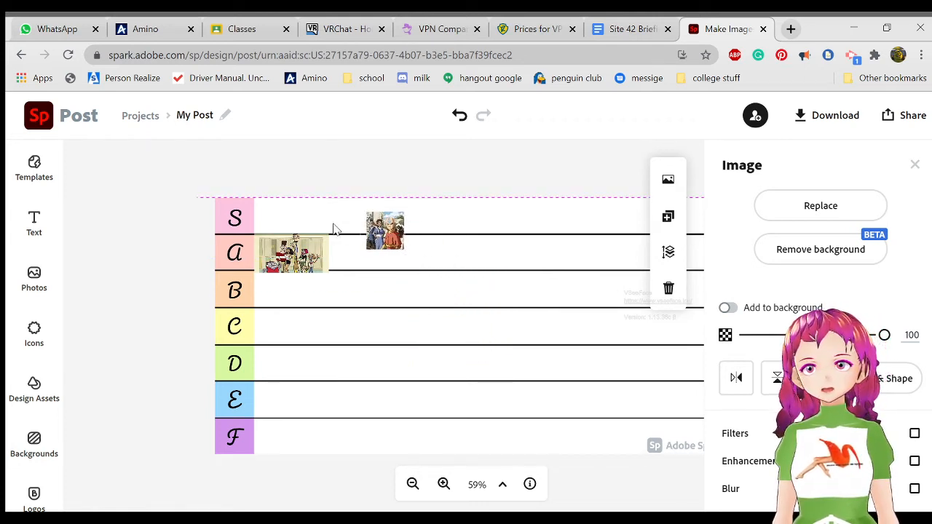
left_click_drag(385, 230, 411, 278)
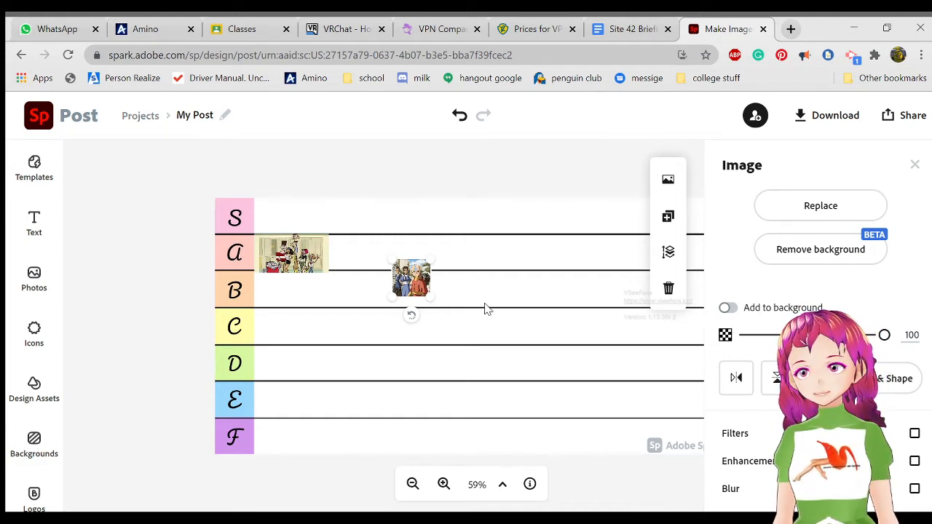
left_click_drag(411, 277, 273, 211)
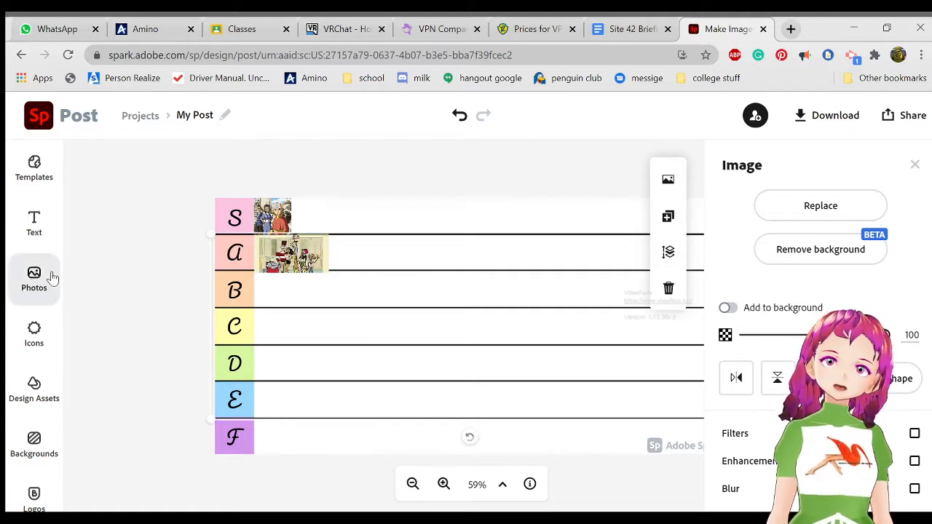
- Upload a new poster and drop it into the B row for now
left_click(35, 280)
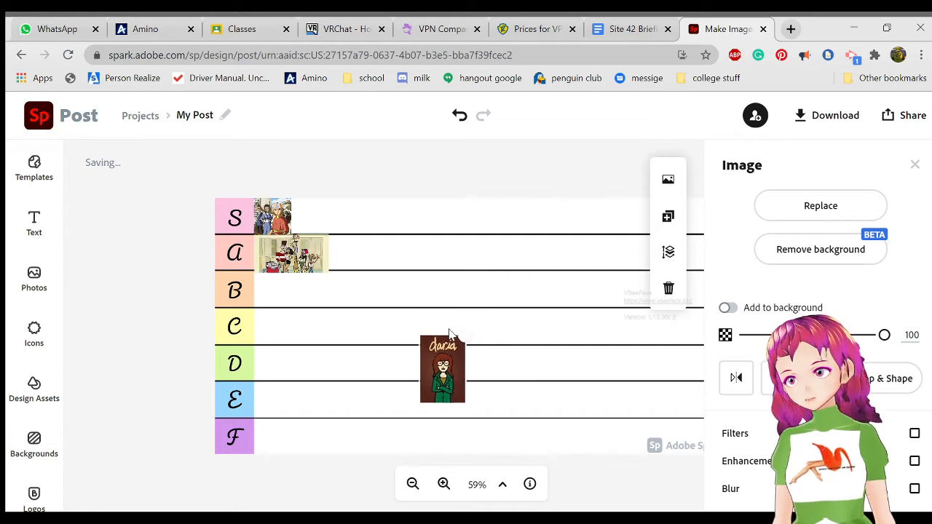
left_click_drag(443, 367, 341, 265)
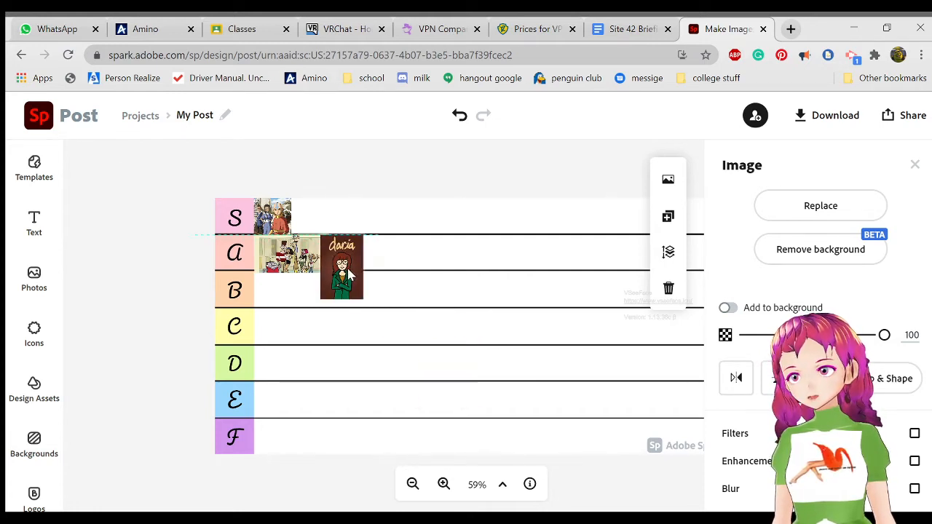
left_click_drag(340, 265, 384, 304)
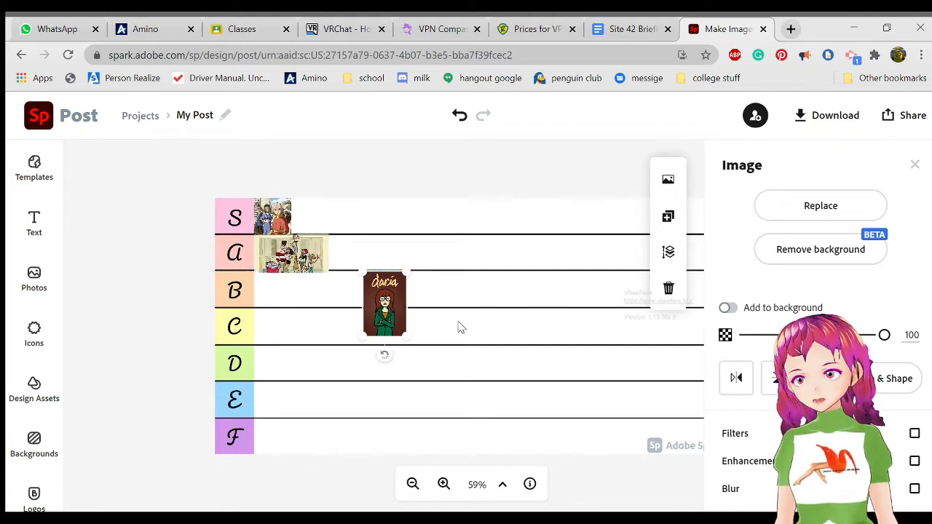
mouse_move(440, 323)
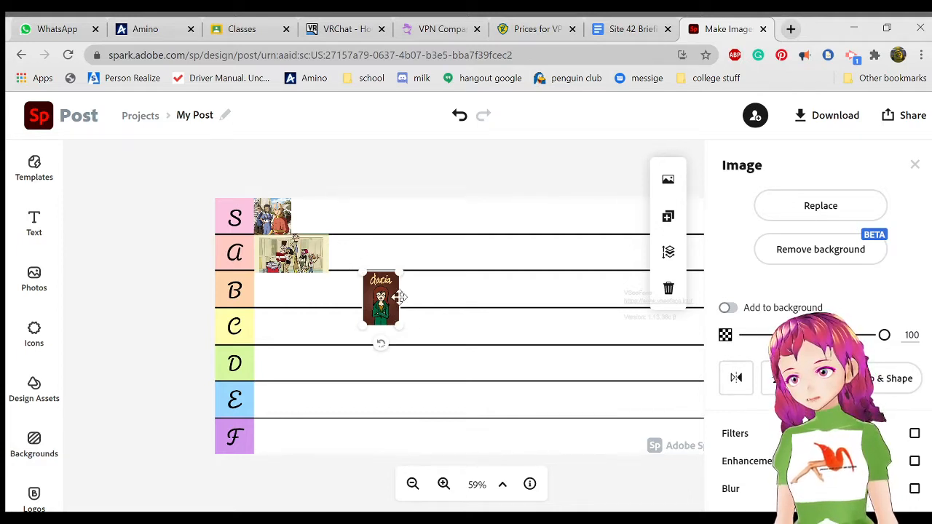
- Nudge the brown poster up into the A row beside the first A-row picture
left_click_drag(381, 298, 332, 289)
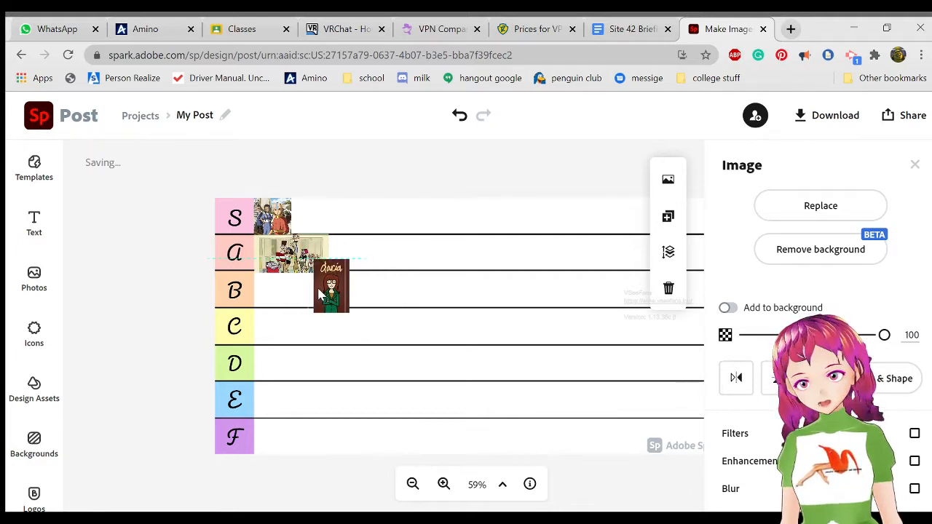
left_click_drag(332, 288, 361, 298)
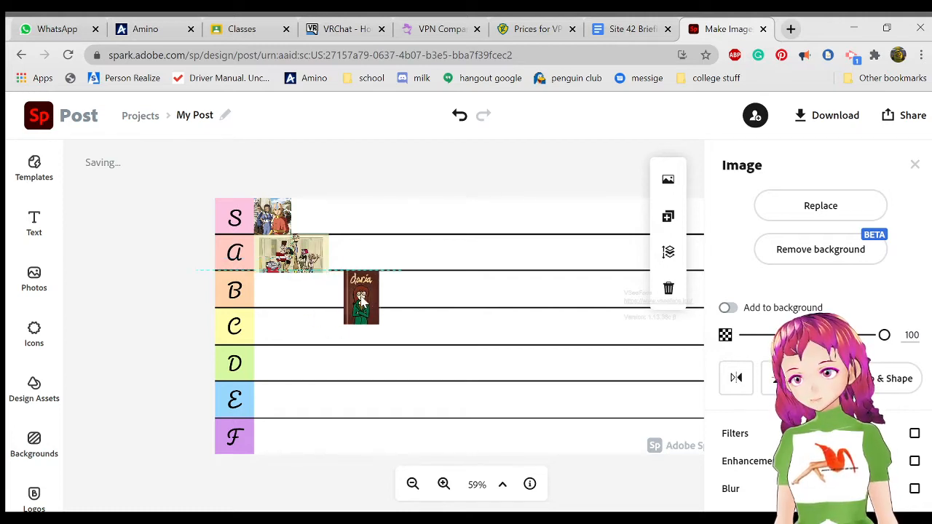
left_click_drag(362, 298, 378, 285)
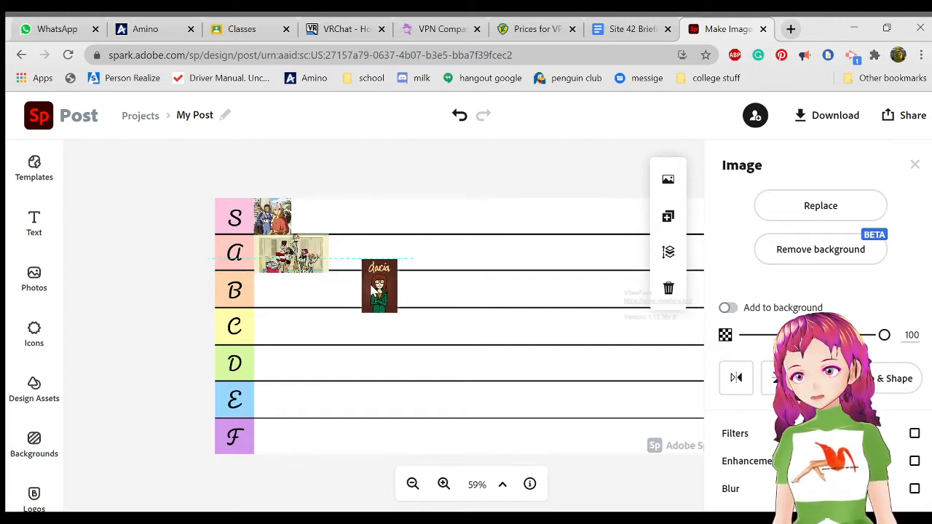
left_click(378, 288)
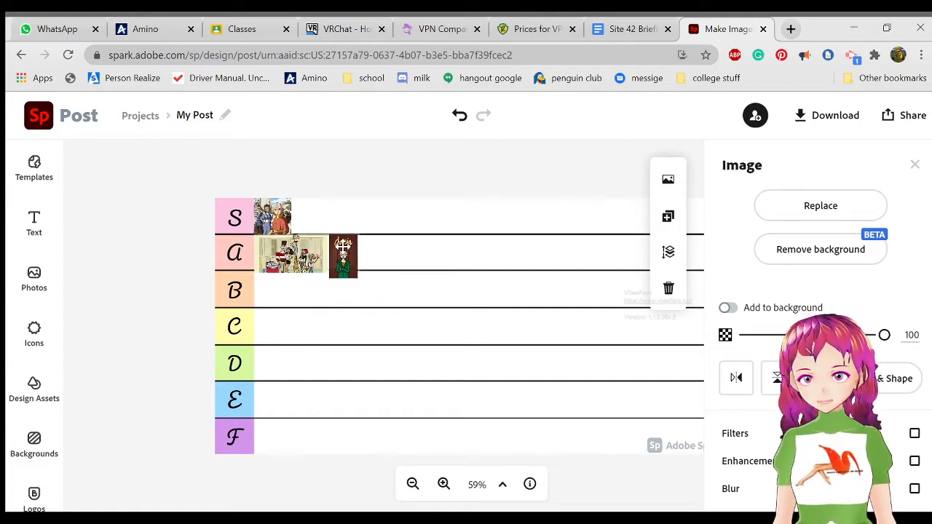
- Deselect the placed poster and upload the Gravity Falls image
left_click(134, 266)
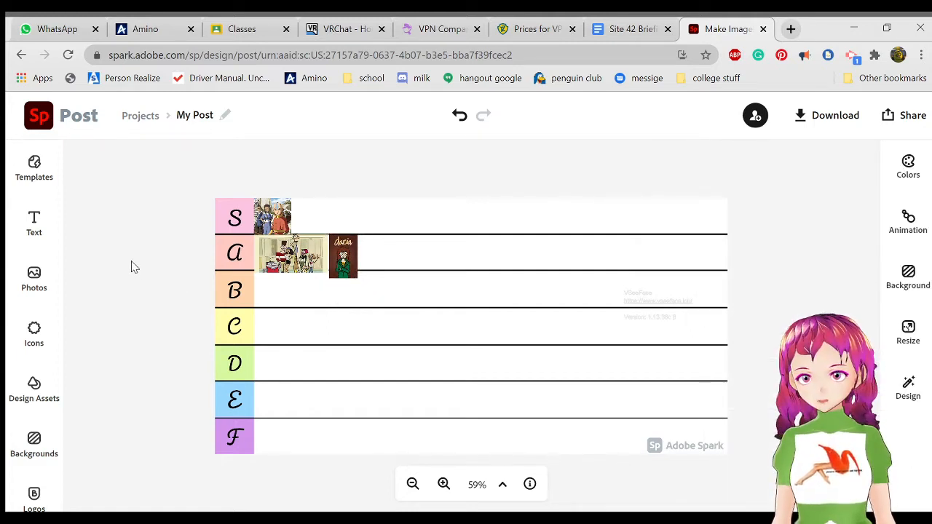
mouse_move(35, 280)
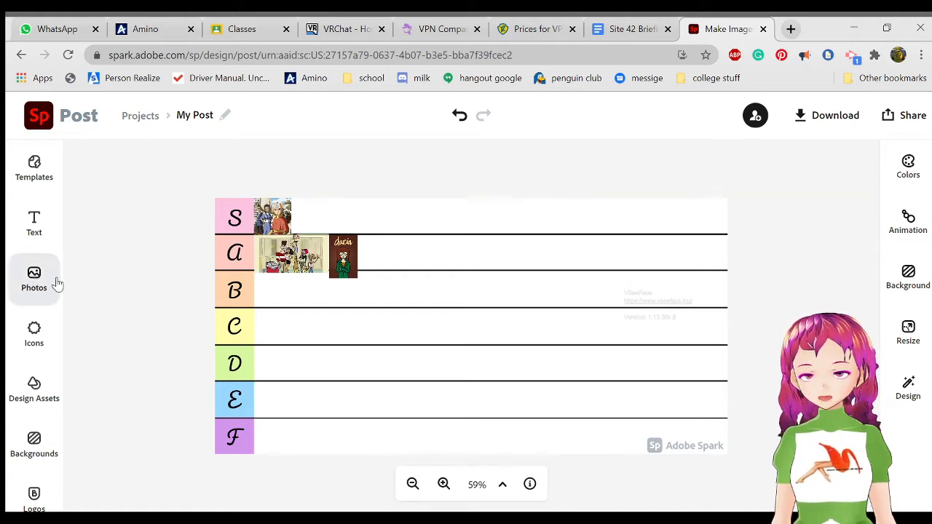
left_click(33, 279)
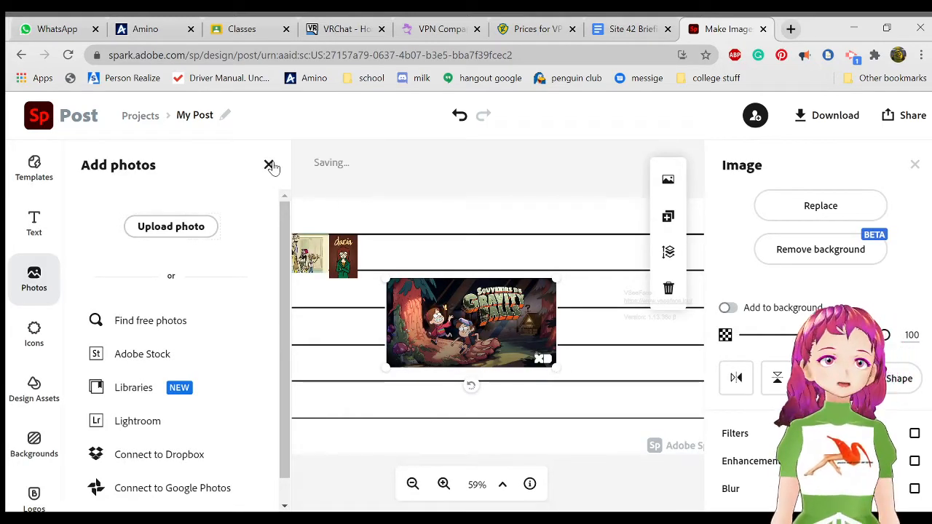
left_click(269, 166)
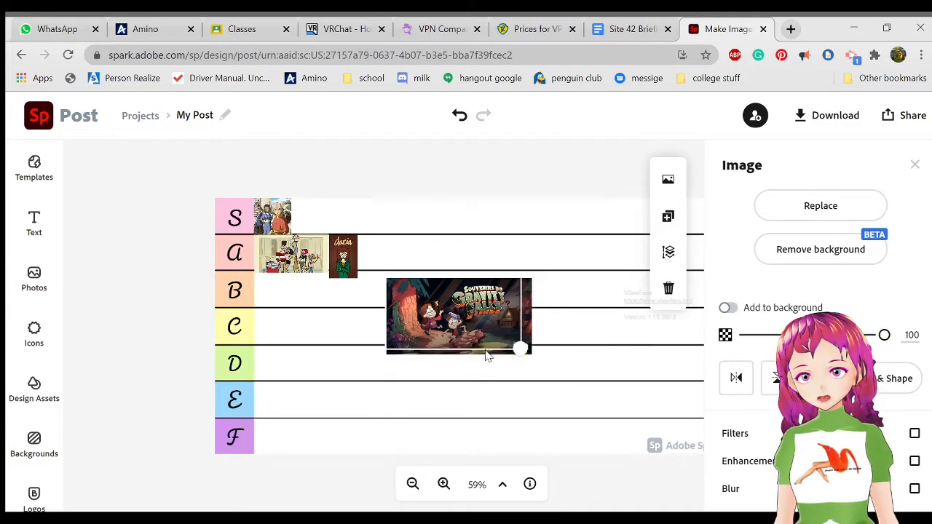
- Shrink the Gravity Falls image into the S row next to the first S-row picture
left_click_drag(459, 317, 378, 240)
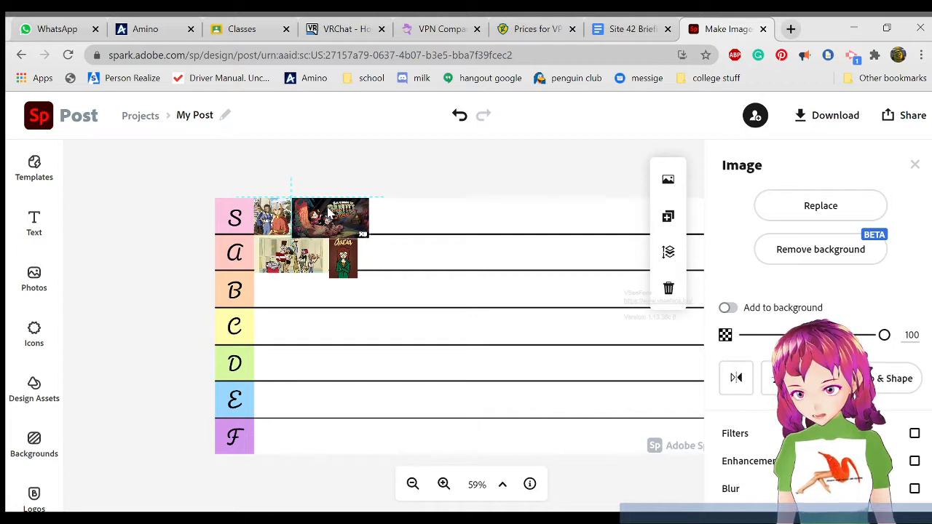
left_click(411, 226)
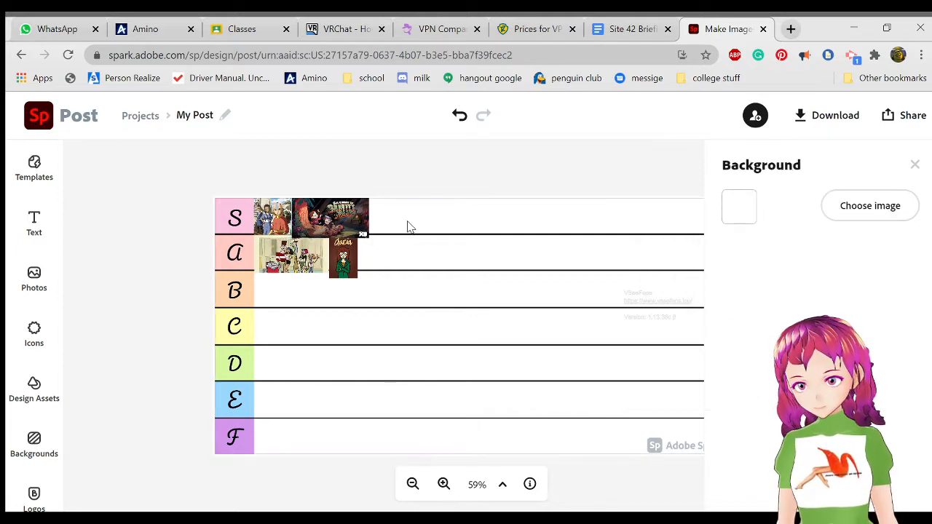
left_click(343, 255)
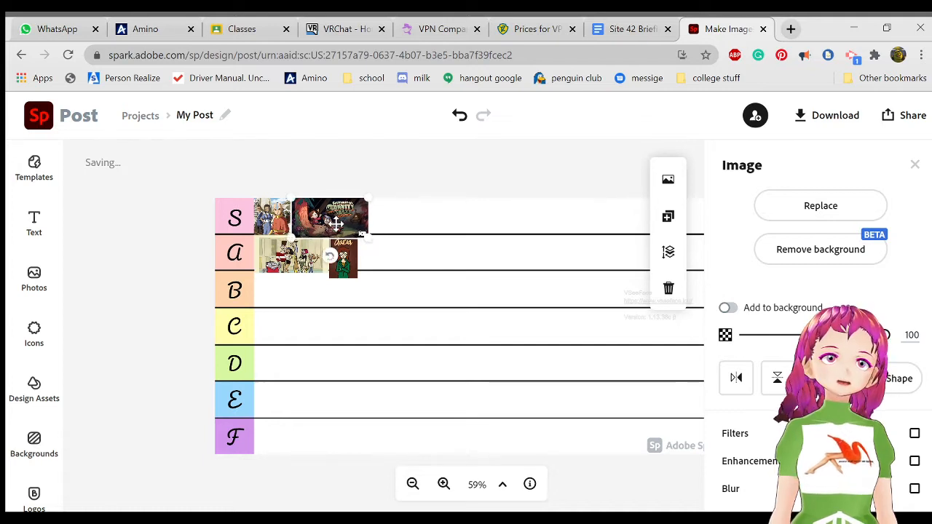
mouse_move(430, 282)
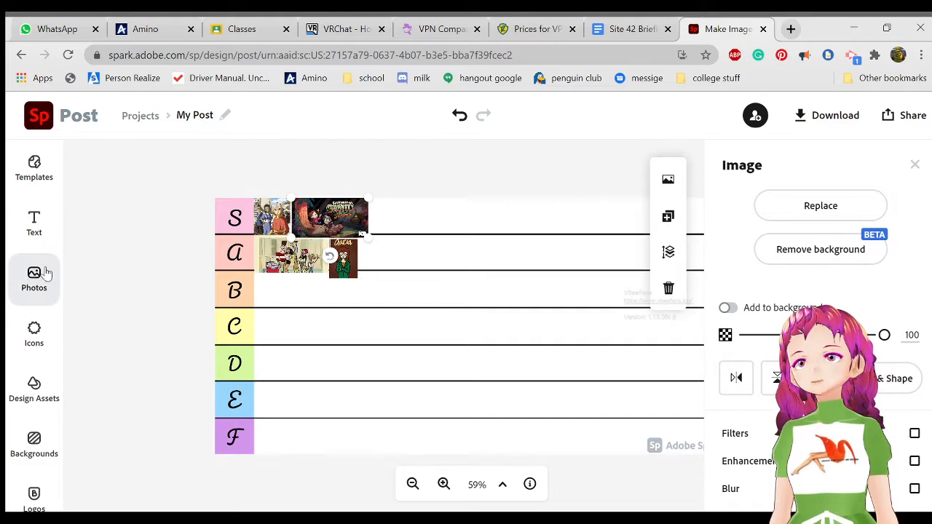
- Upload the Pinky and the Brain image, shrink it and place it in the A row after the other pictures
left_click(33, 279)
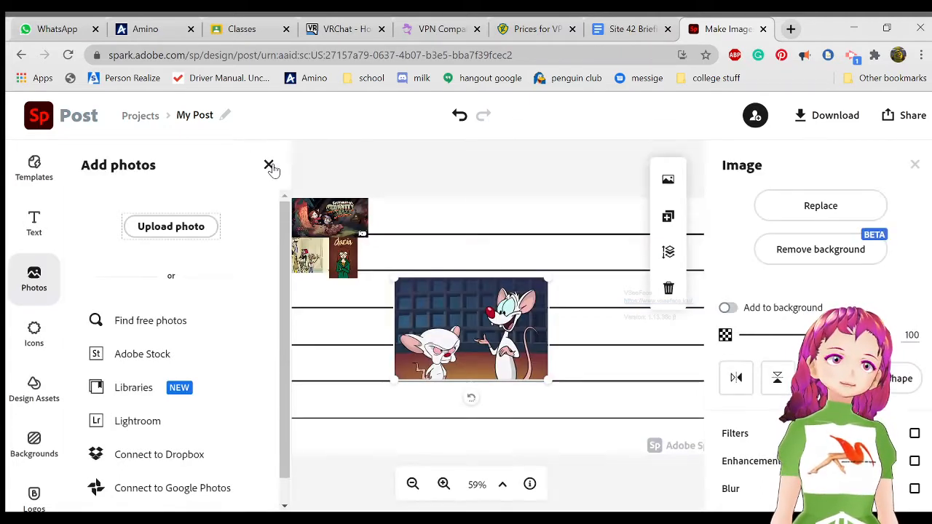
left_click(268, 164)
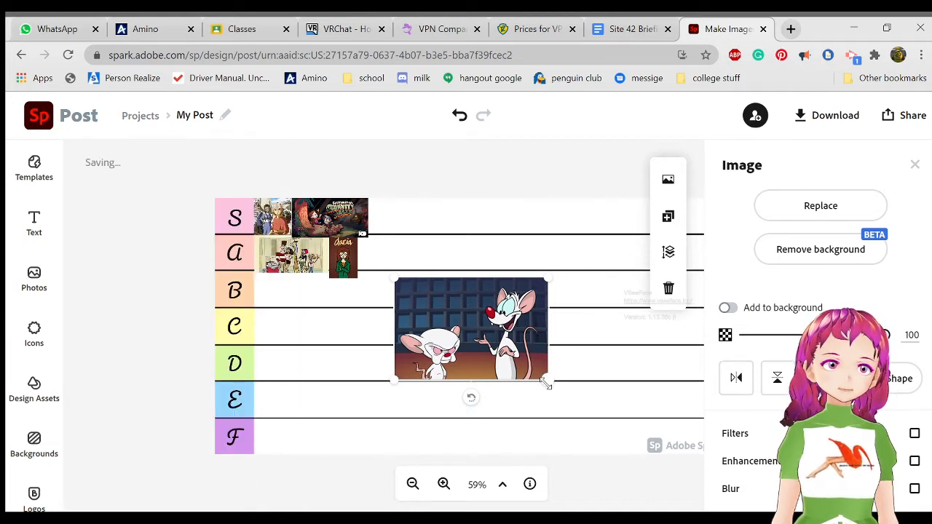
left_click_drag(546, 382, 464, 324)
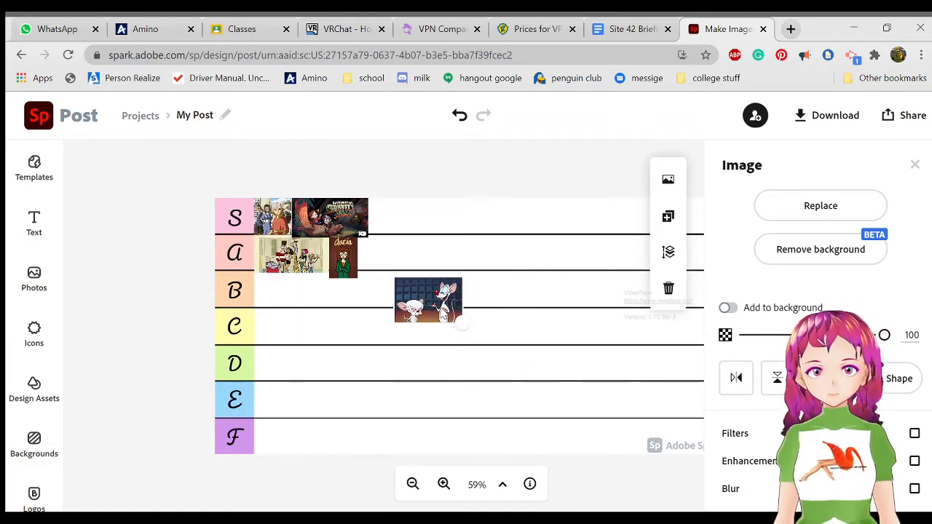
left_click_drag(428, 300, 392, 248)
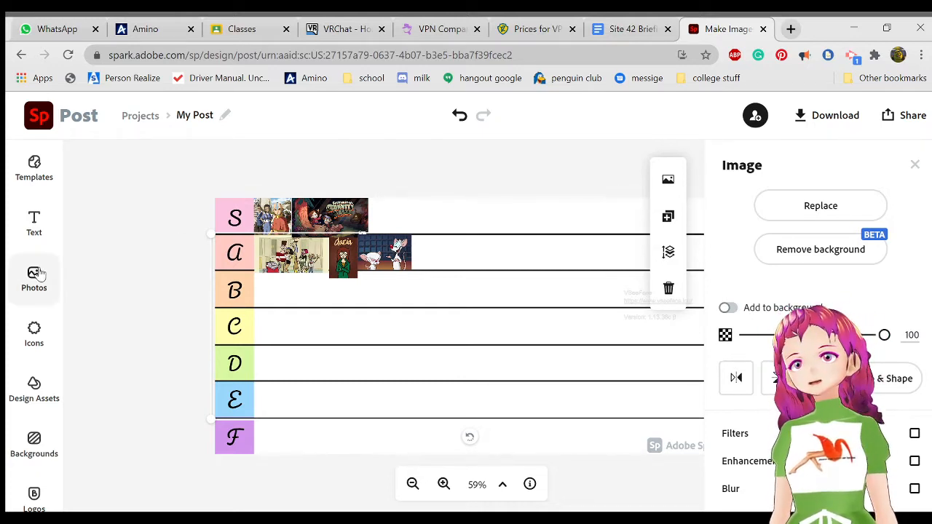
- Upload the dark show poster and place it at the start of the C row
left_click(33, 278)
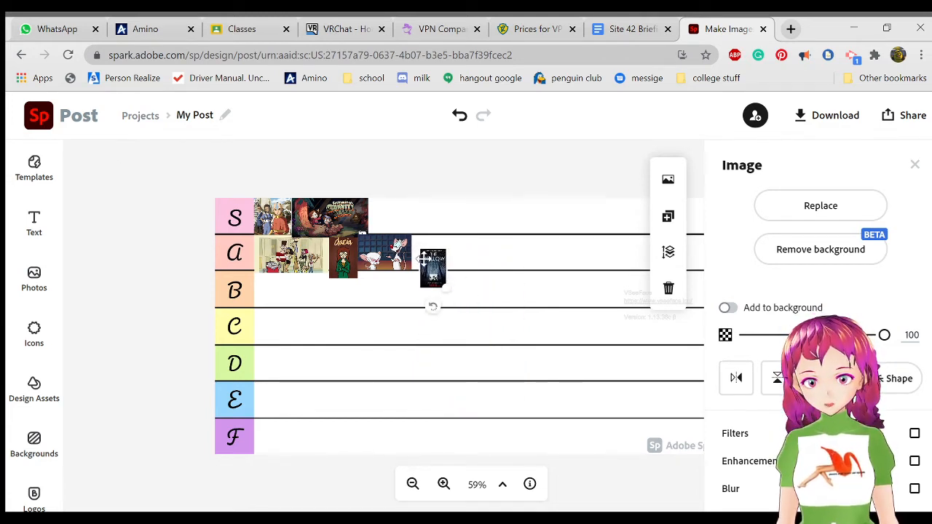
left_click_drag(431, 269, 291, 334)
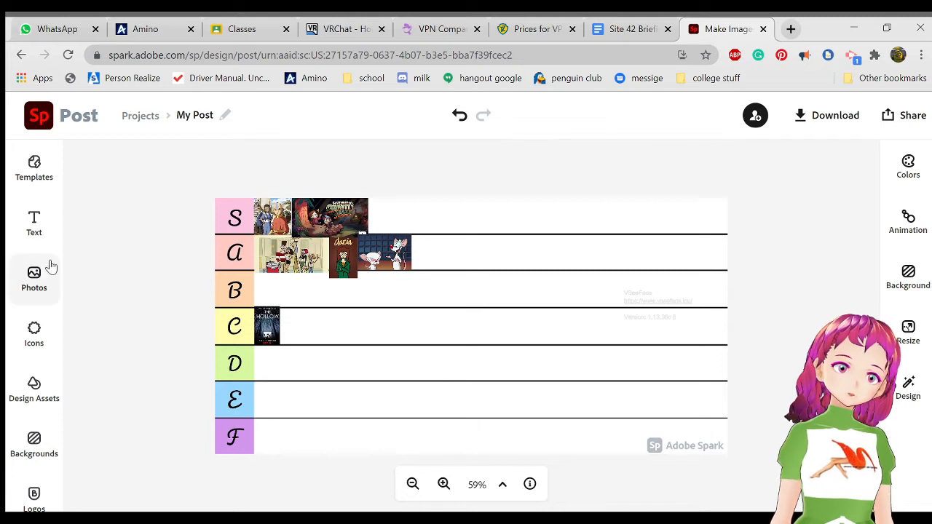
- Upload the purple starry poster and place it in the S row after Gravity Falls
left_click(33, 280)
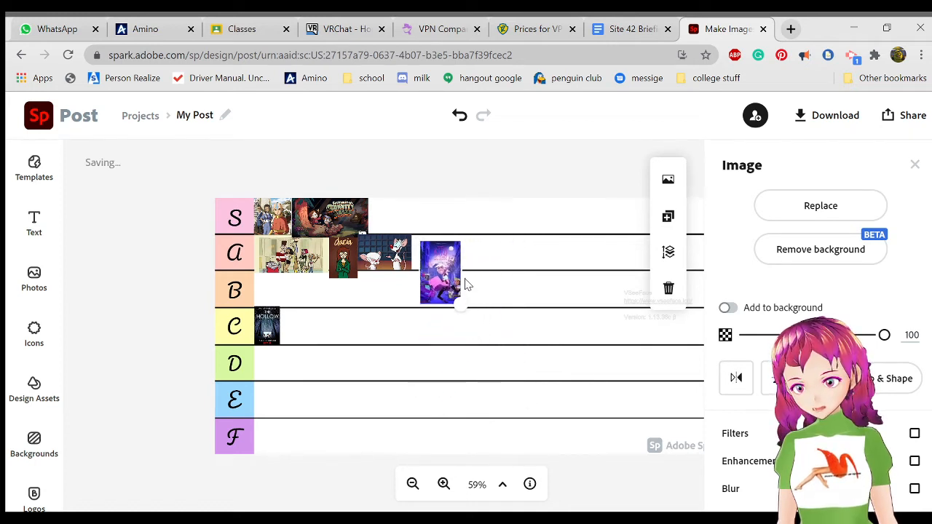
left_click_drag(440, 274, 399, 216)
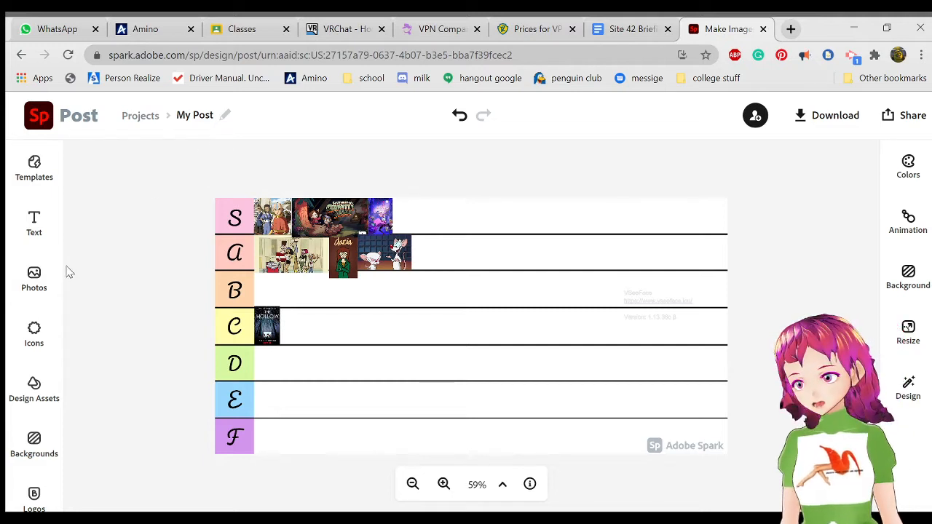
- Upload the blue-toned show image and place it at the left end of the B row
left_click(34, 279)
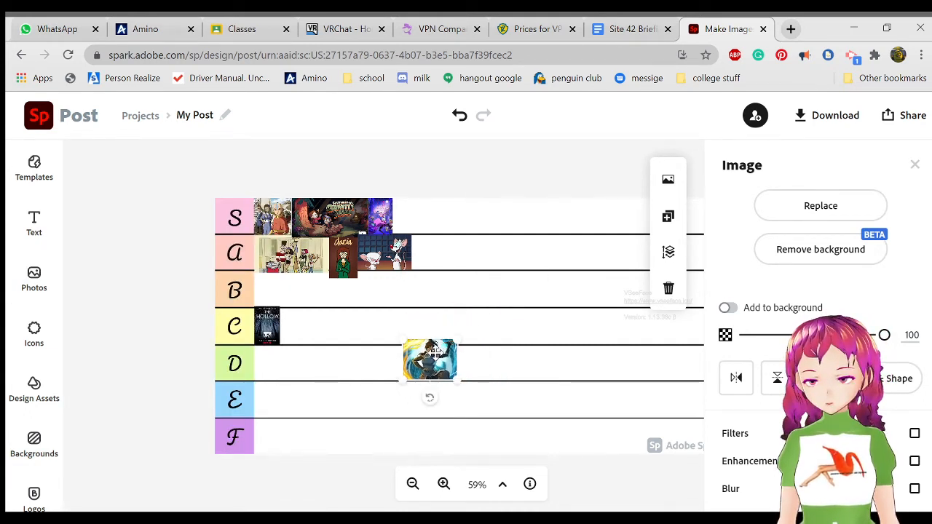
left_click_drag(430, 362, 279, 294)
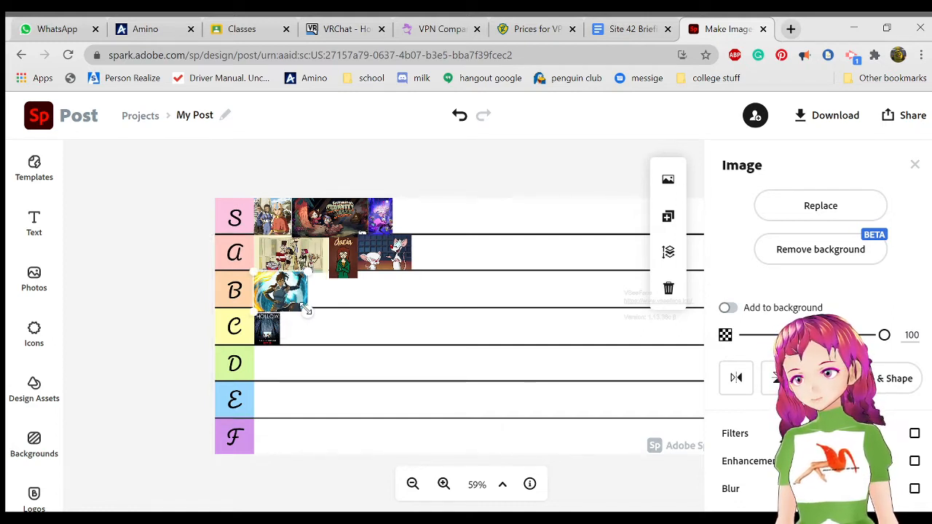
left_click(192, 293)
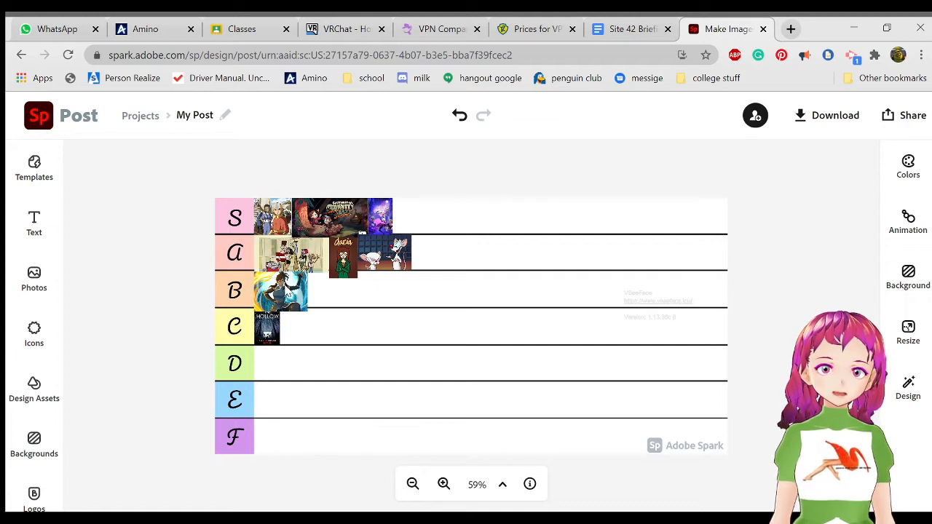
mouse_move(70, 256)
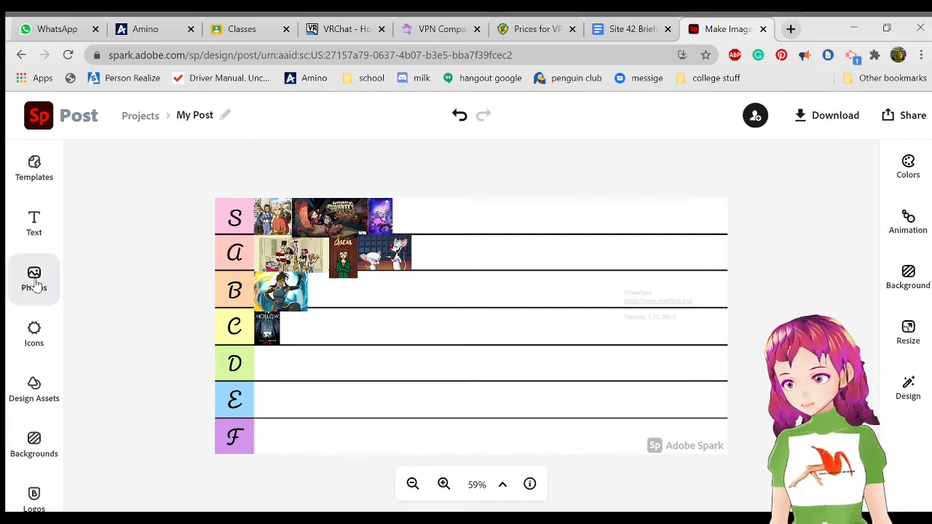
left_click(34, 279)
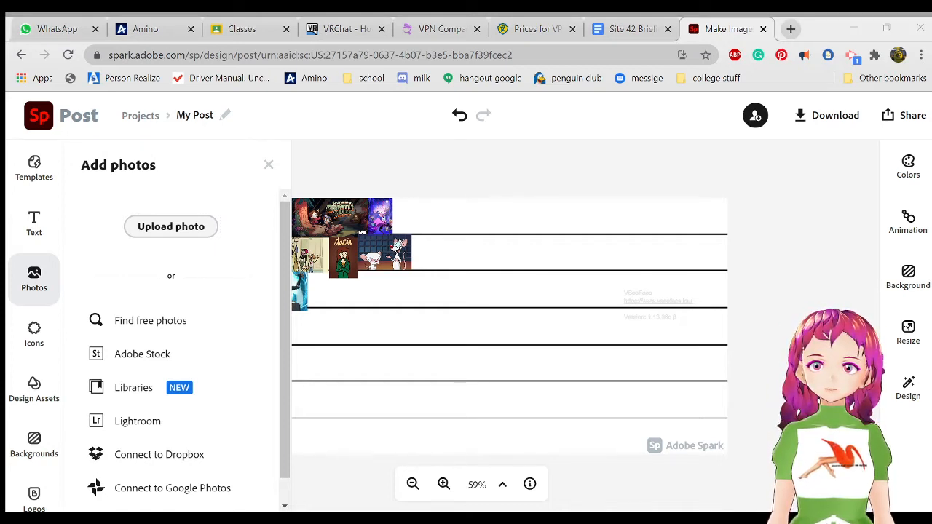
mouse_move(331, 263)
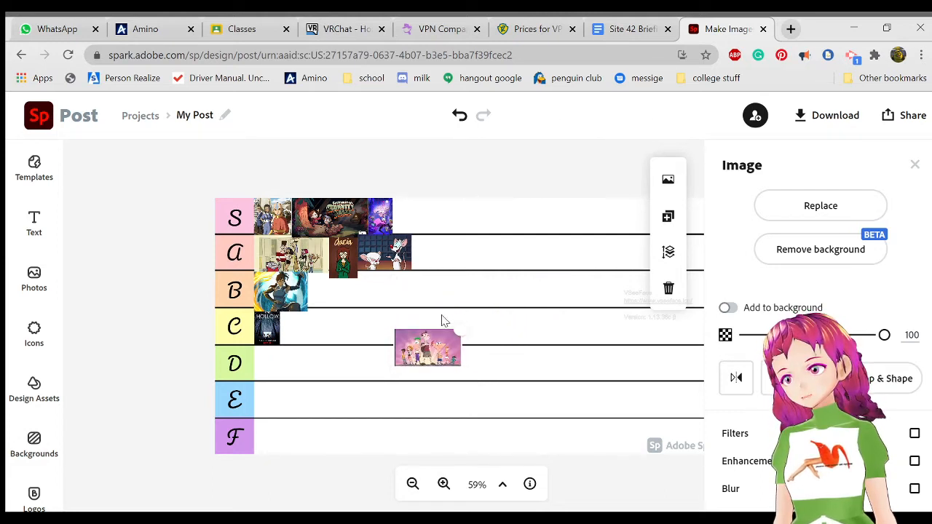
- Move the pink group-shot poster to the end of the A row and start adding the next poster
left_click_drag(428, 348, 440, 260)
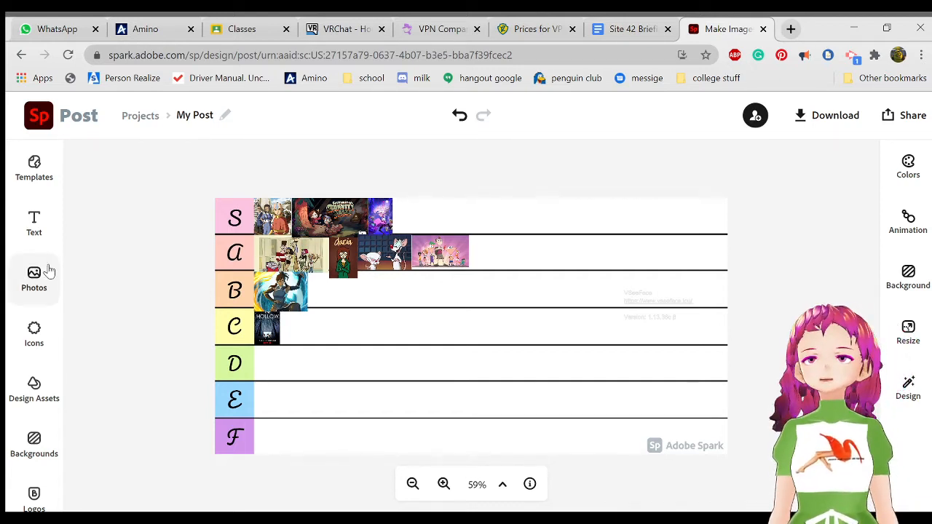
left_click(34, 280)
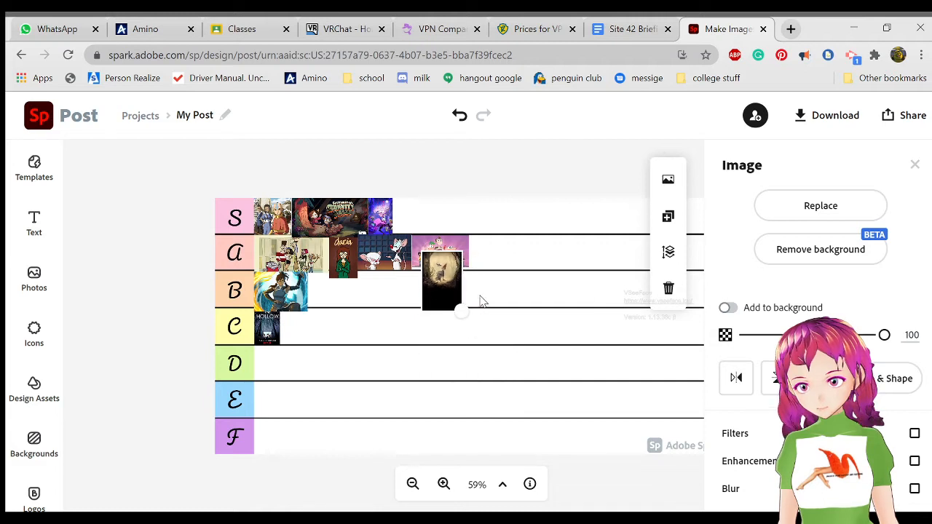
- Place the dark poster at the end of the S row after the last image
left_click_drag(440, 280, 408, 215)
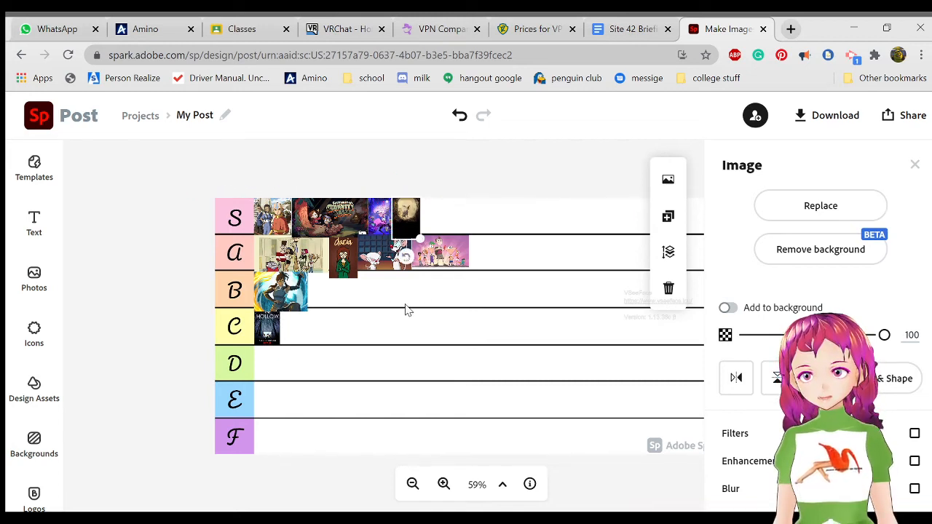
left_click(35, 279)
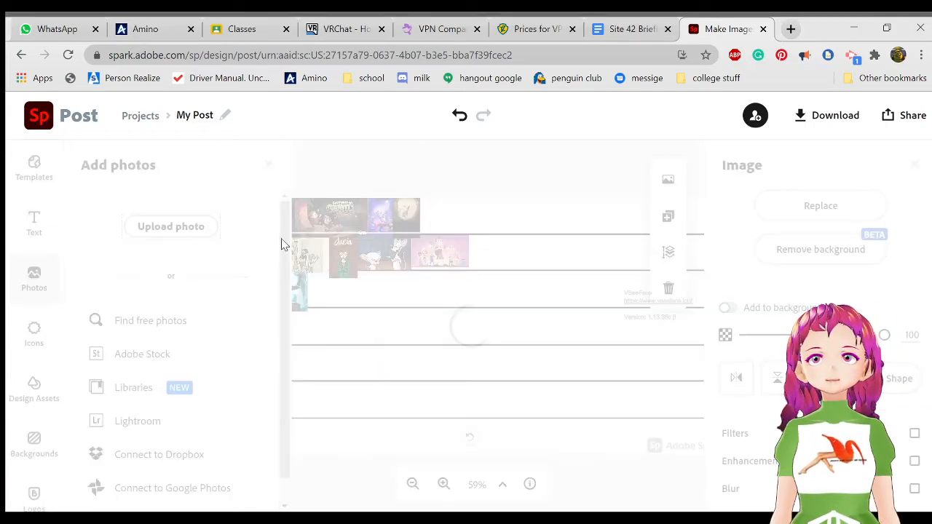
mouse_move(276, 174)
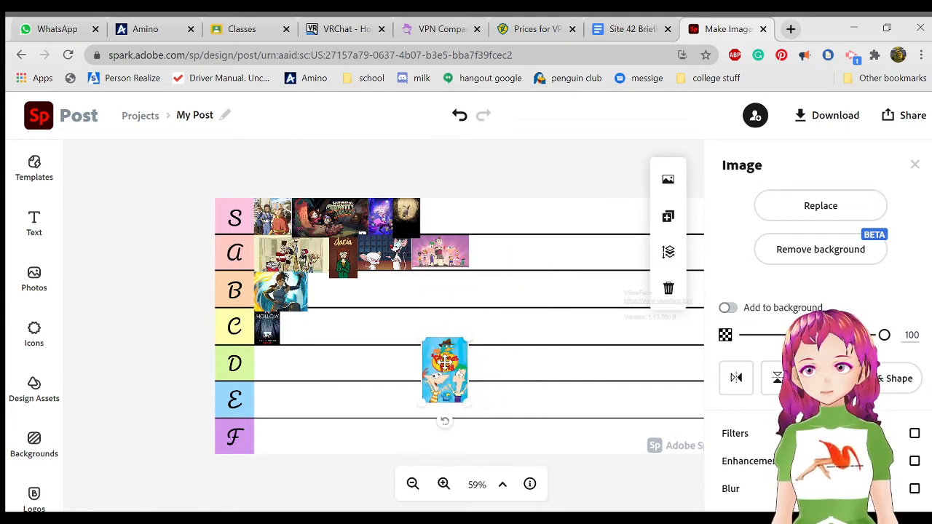
- Move the blue Phineas and Ferb poster up past the A row to the end of the S row
left_click_drag(444, 371, 440, 216)
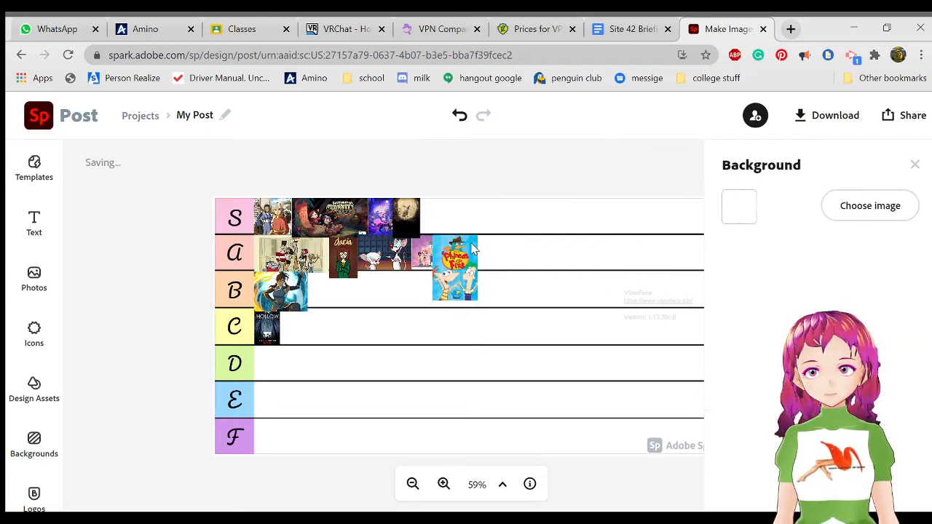
left_click(455, 268)
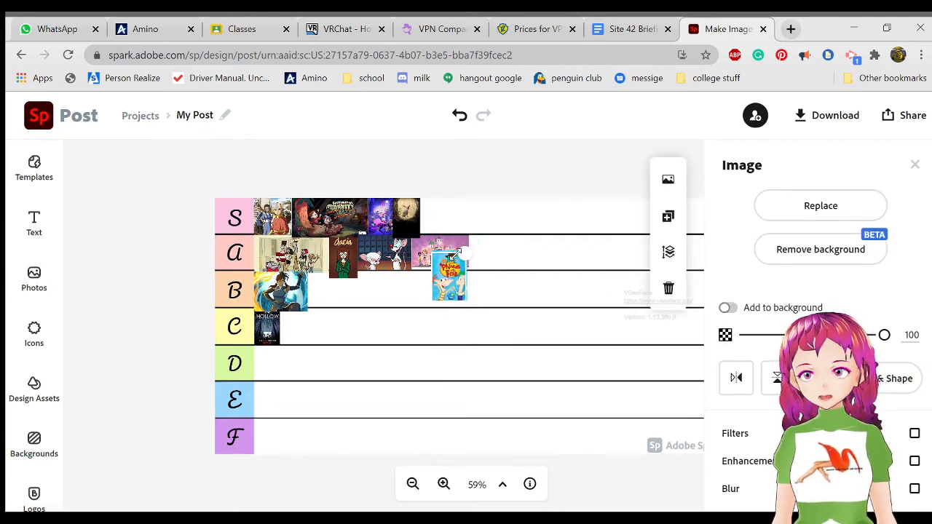
left_click_drag(449, 275, 440, 215)
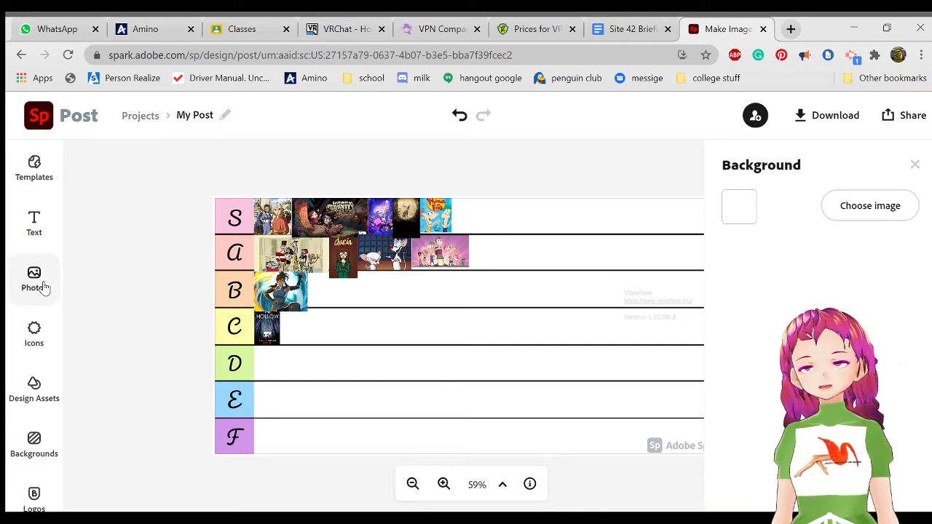
left_click(34, 278)
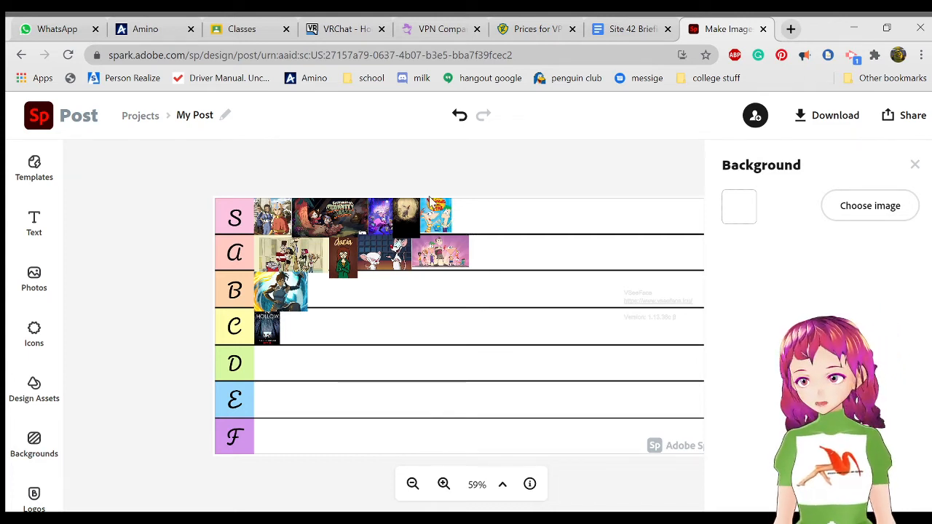
left_click(34, 280)
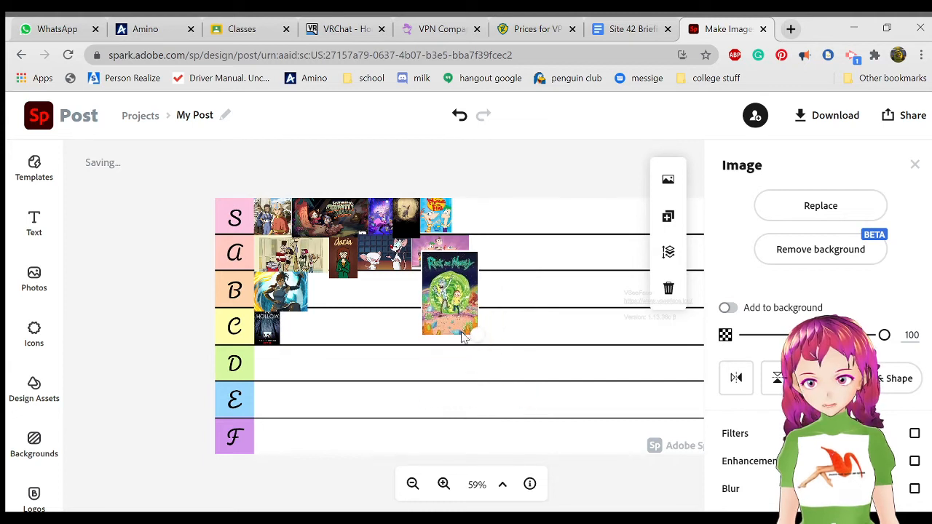
- Shrink the green Rick and Morty poster to tile size and place it in the B row
left_click_drag(450, 292, 440, 265)
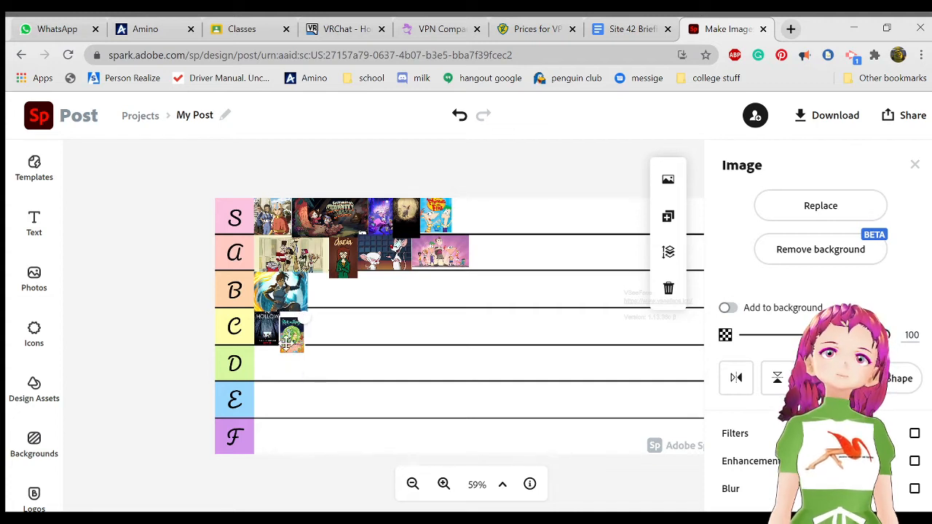
left_click(291, 327)
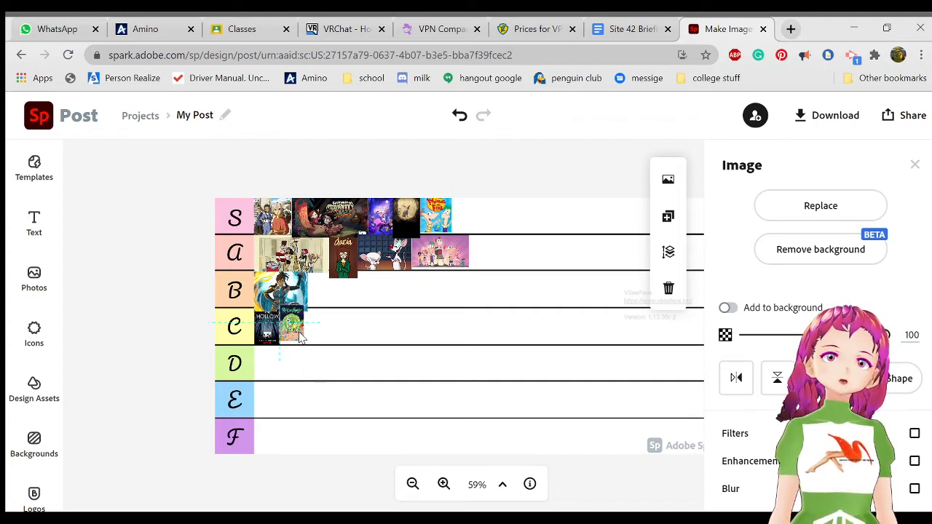
left_click_drag(292, 327, 313, 291)
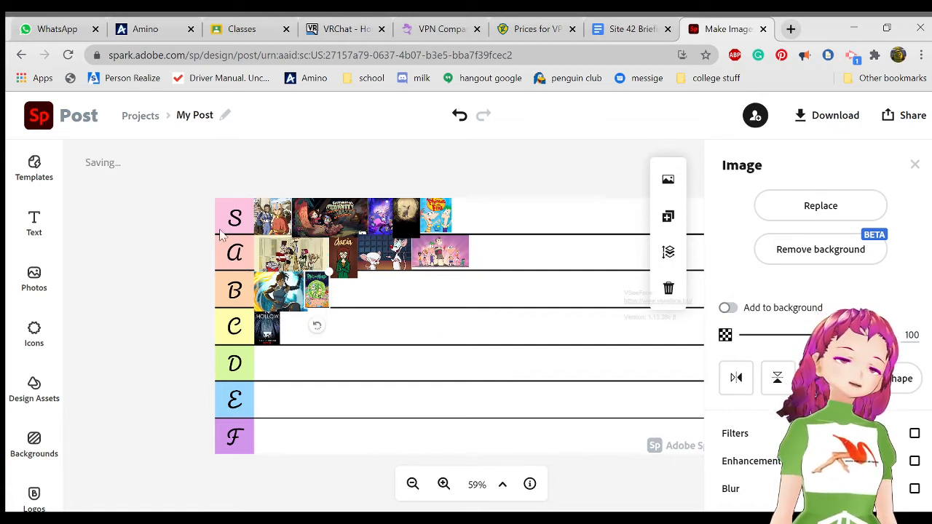
mouse_move(181, 230)
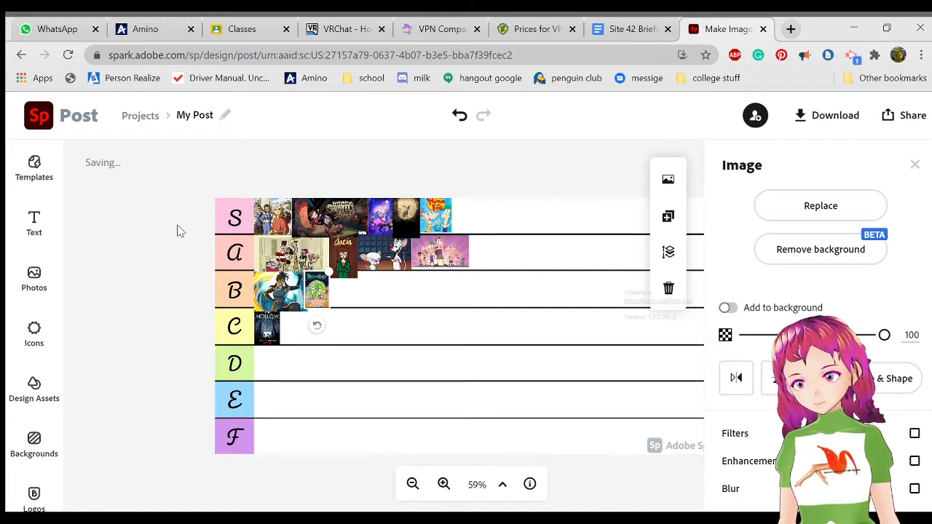
left_click(33, 279)
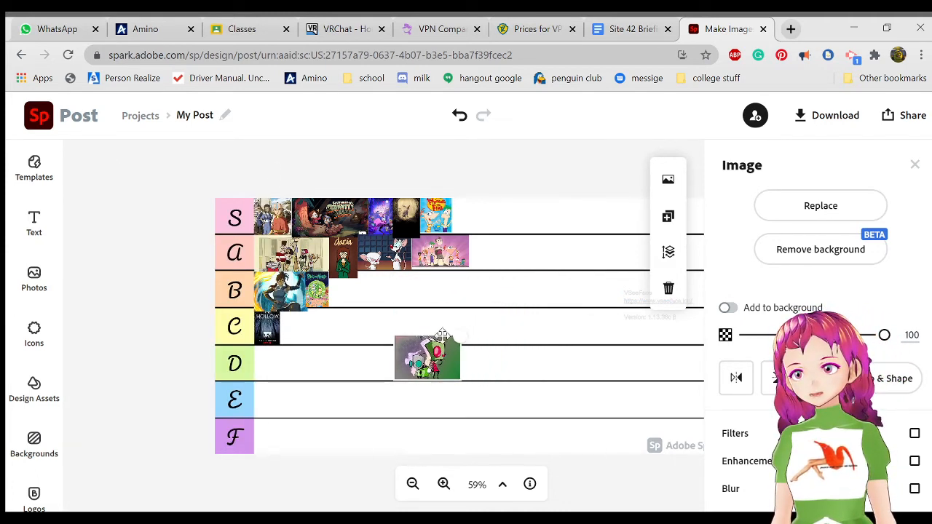
- Move the new poster from the D row into the C row beside the first C image
left_click_drag(428, 357, 323, 328)
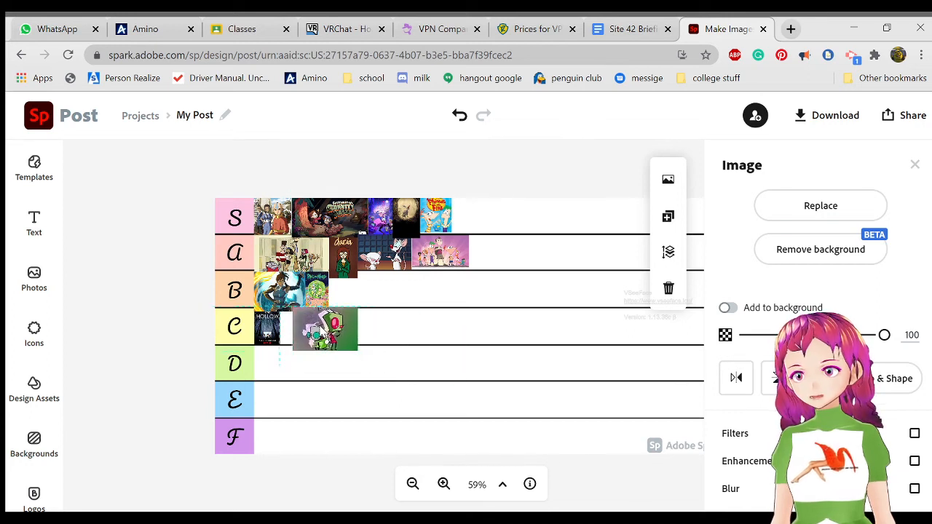
left_click_drag(324, 328, 313, 329)
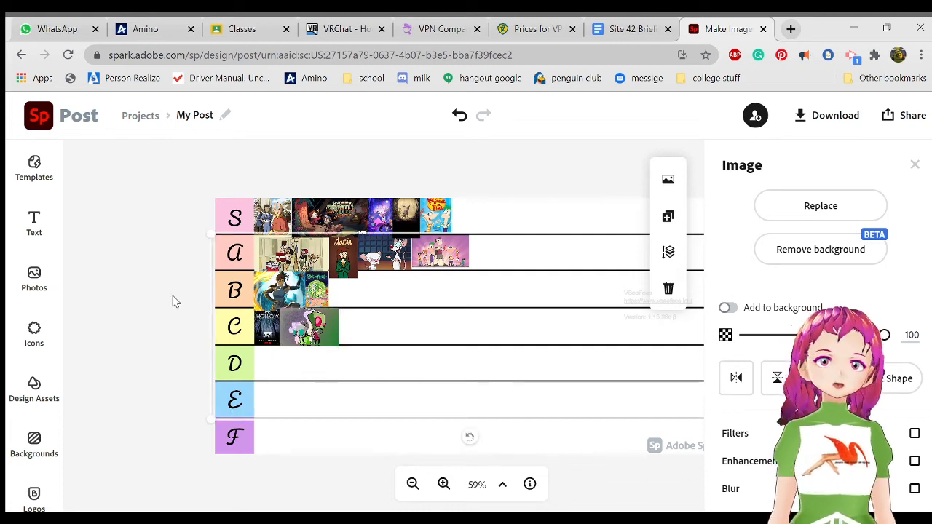
left_click(187, 297)
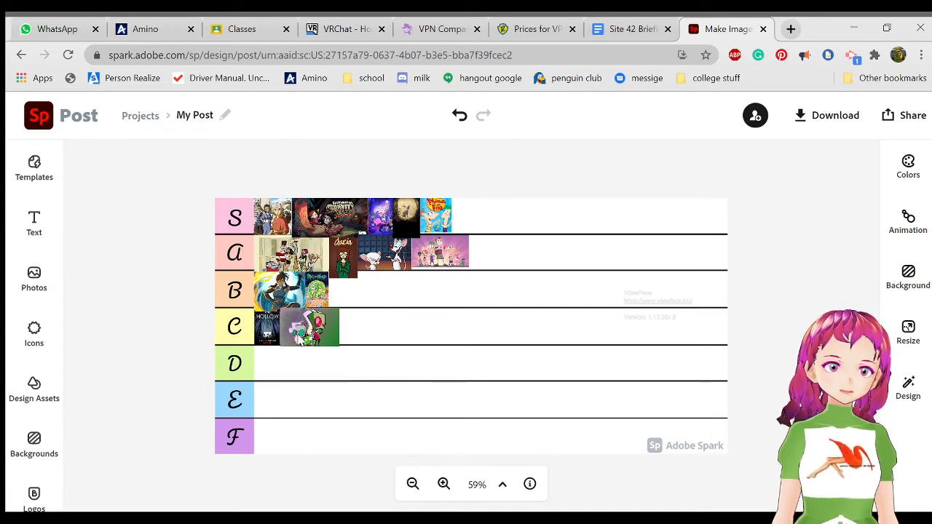
left_click(309, 326)
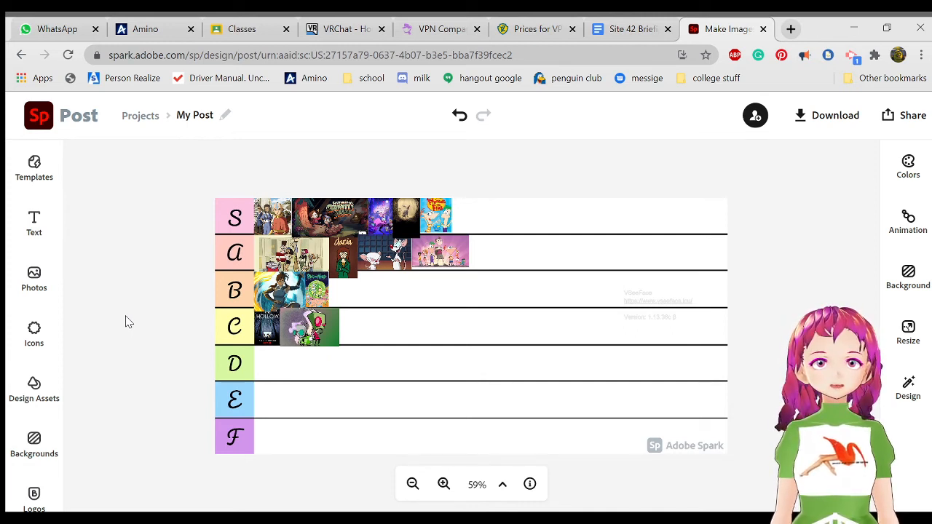
mouse_move(35, 280)
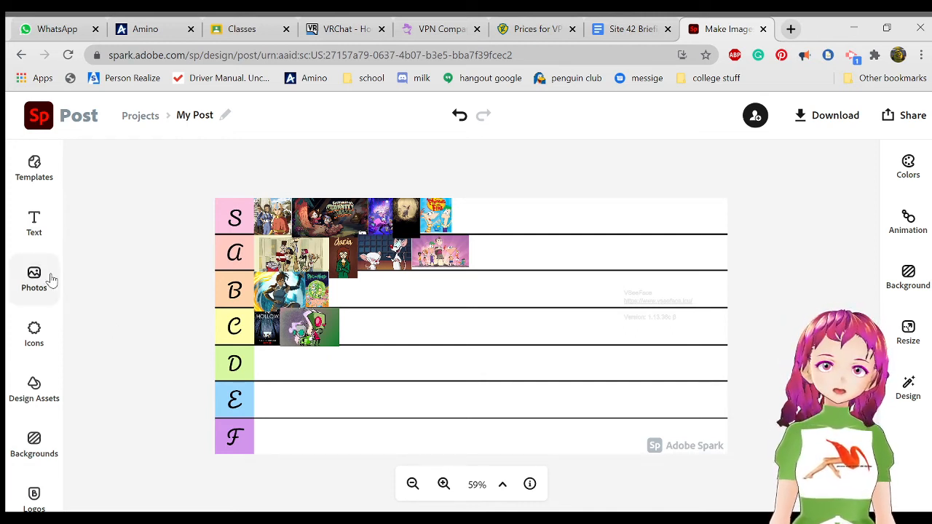